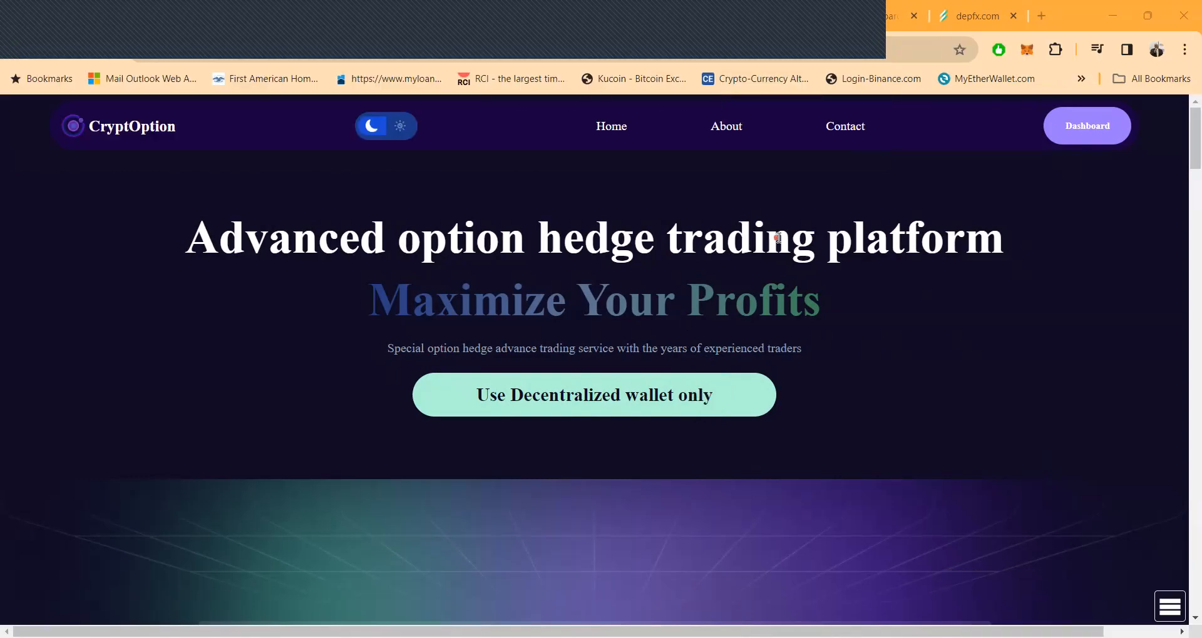
mouse_move(869, 236)
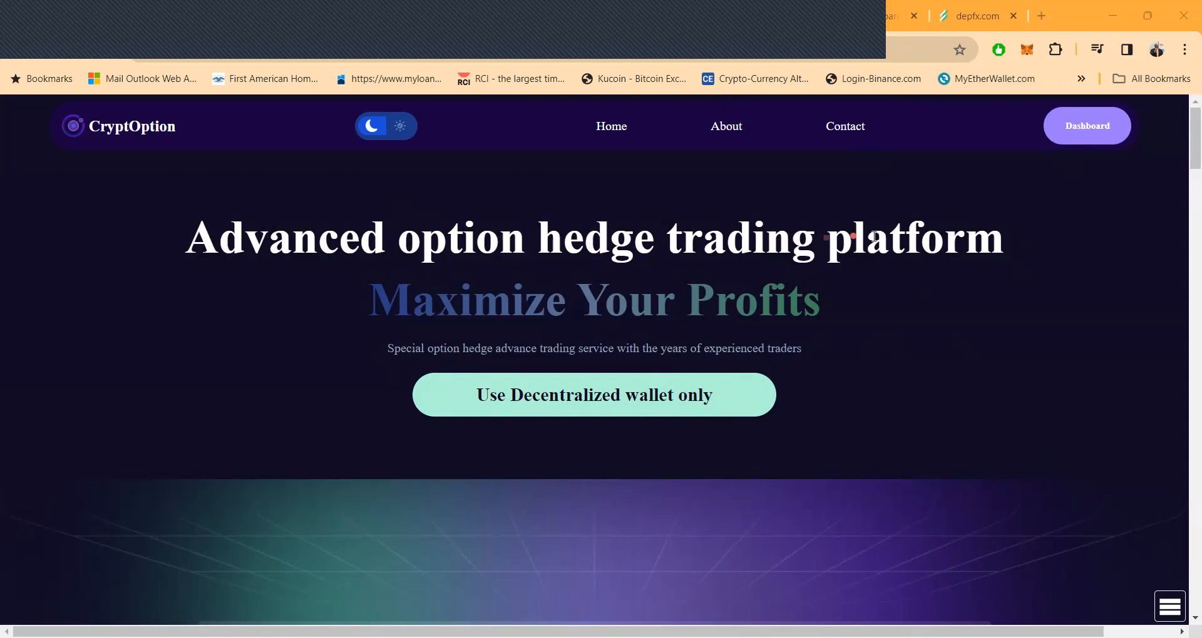
mouse_move(891, 362)
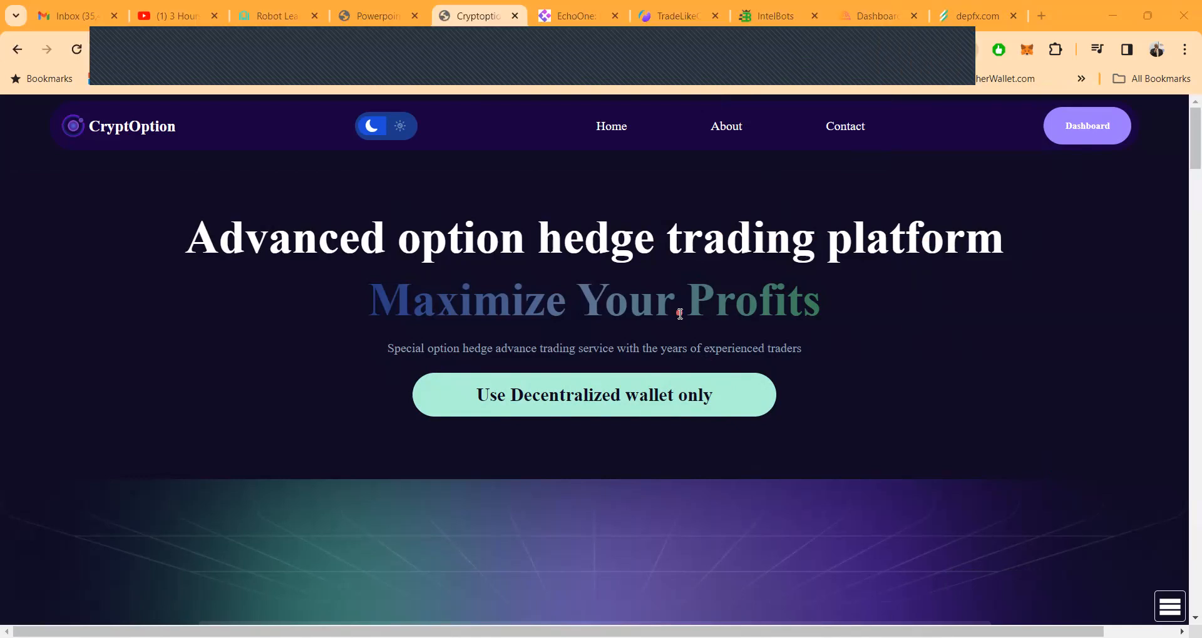
mouse_move(693, 310)
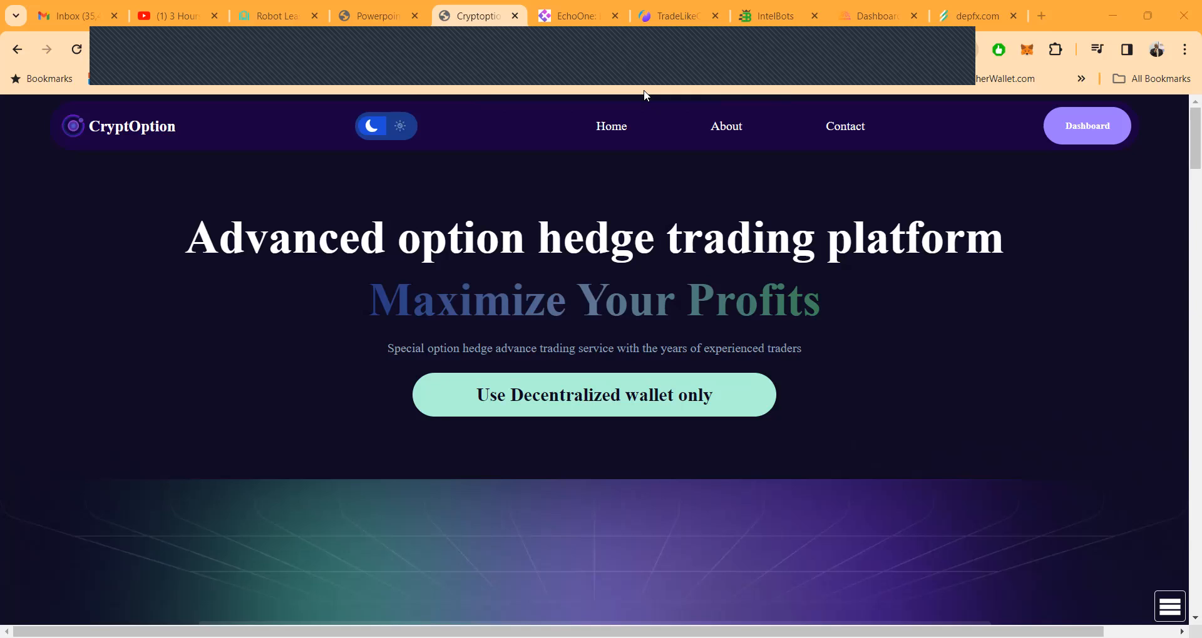
mouse_move(1184, 263)
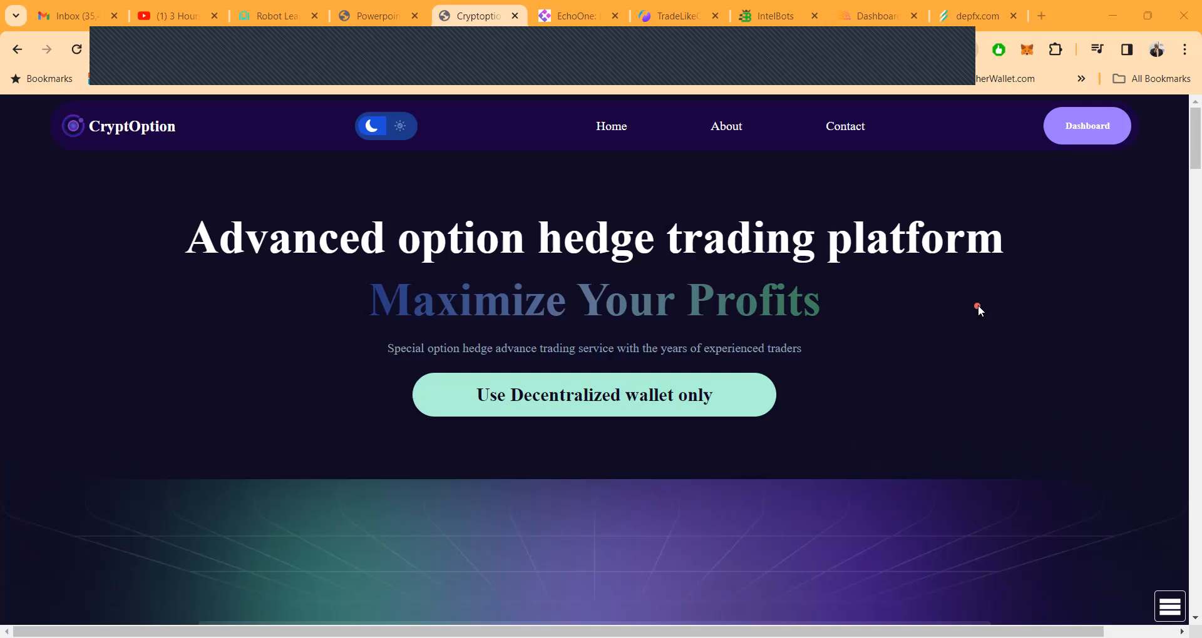
mouse_move(841, 501)
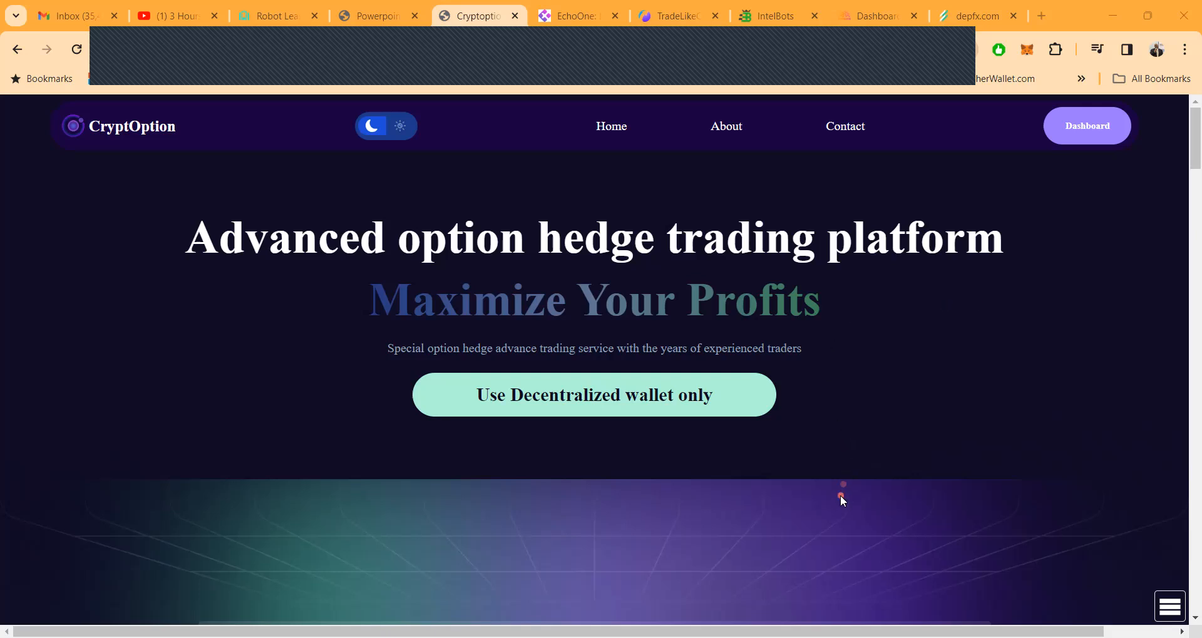
mouse_move(175, 451)
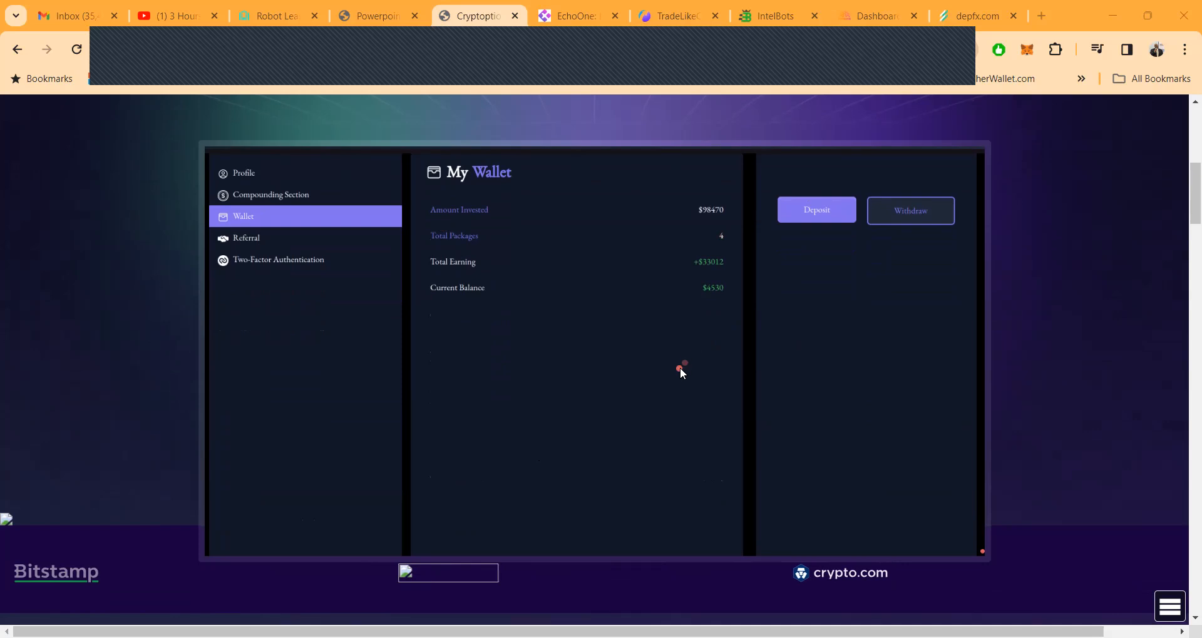
Scroll past Delight Deals, Super Bonaza and Features to the Business Blueprints interest rate and package cost.
scroll(down, 3)
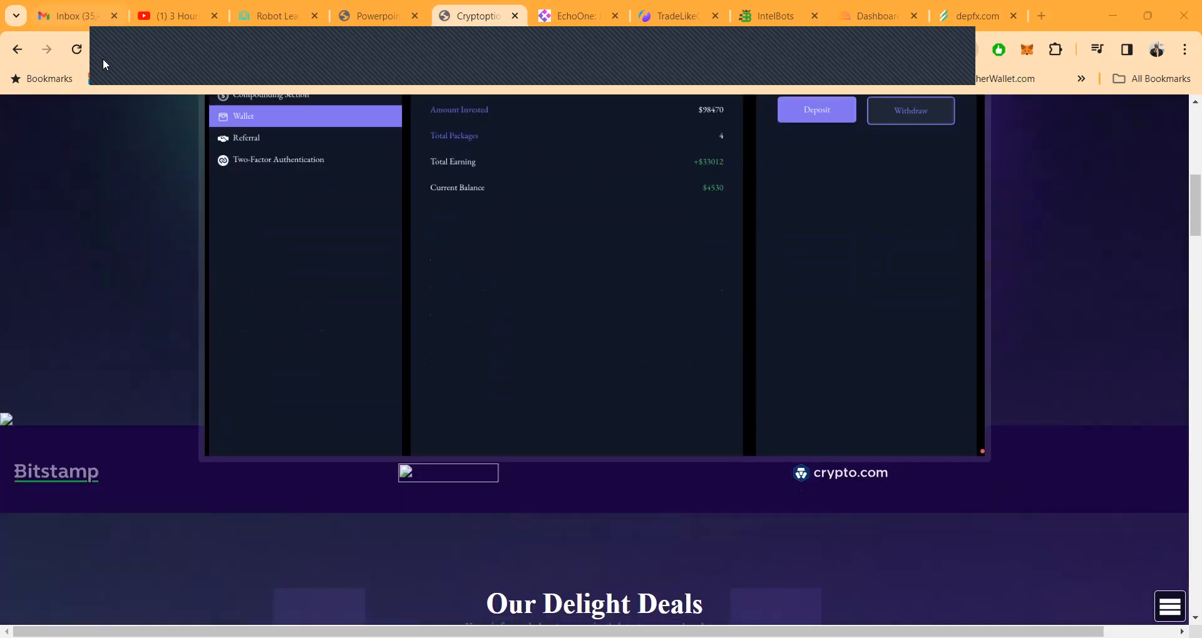
scroll(down, 3)
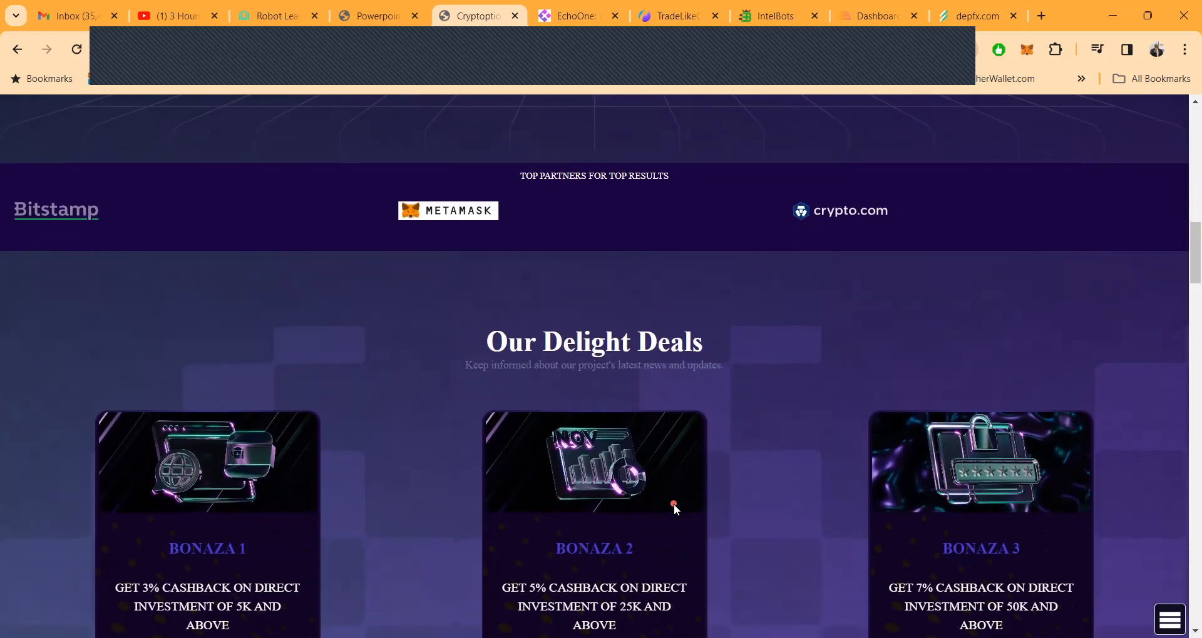
scroll(down, 3)
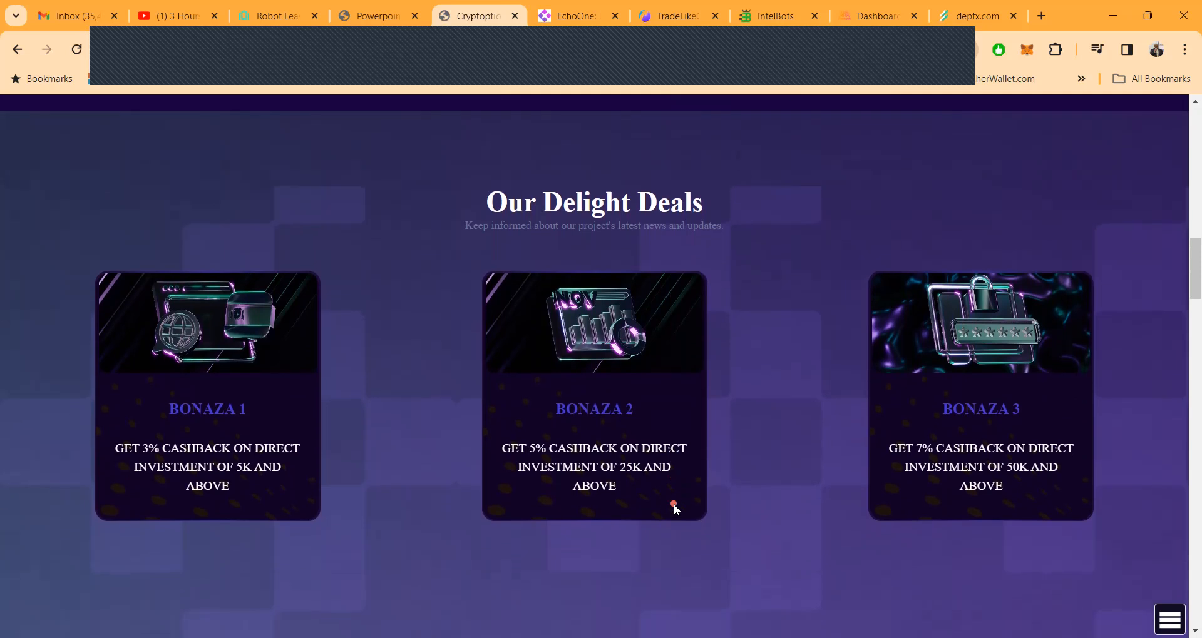
scroll(down, 3)
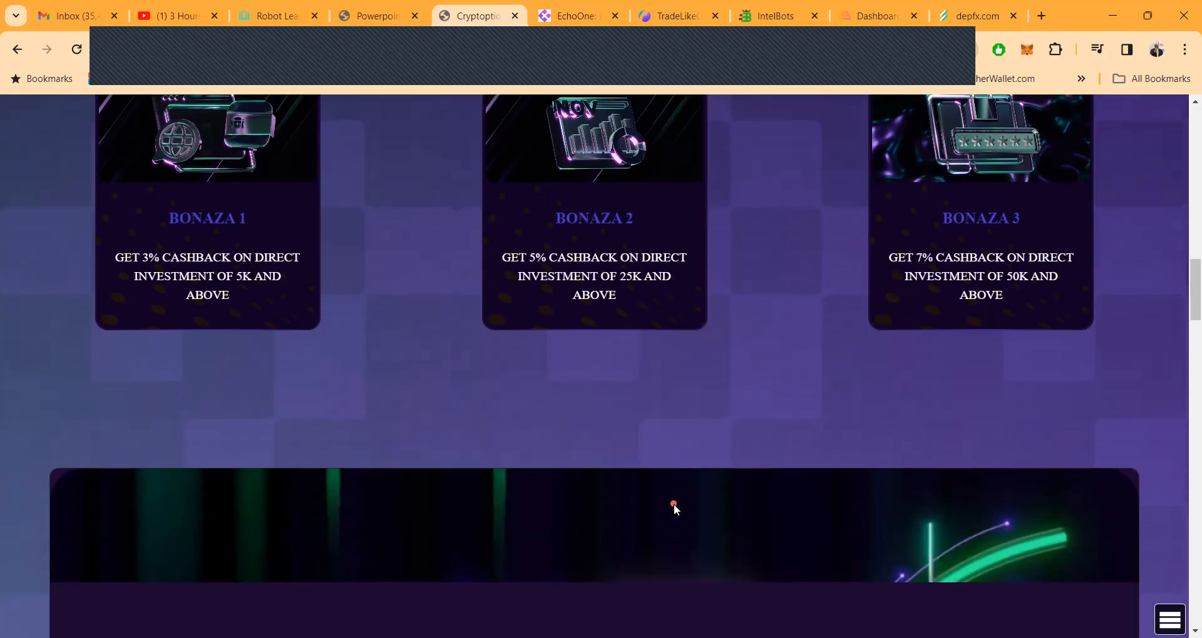
scroll(down, 3)
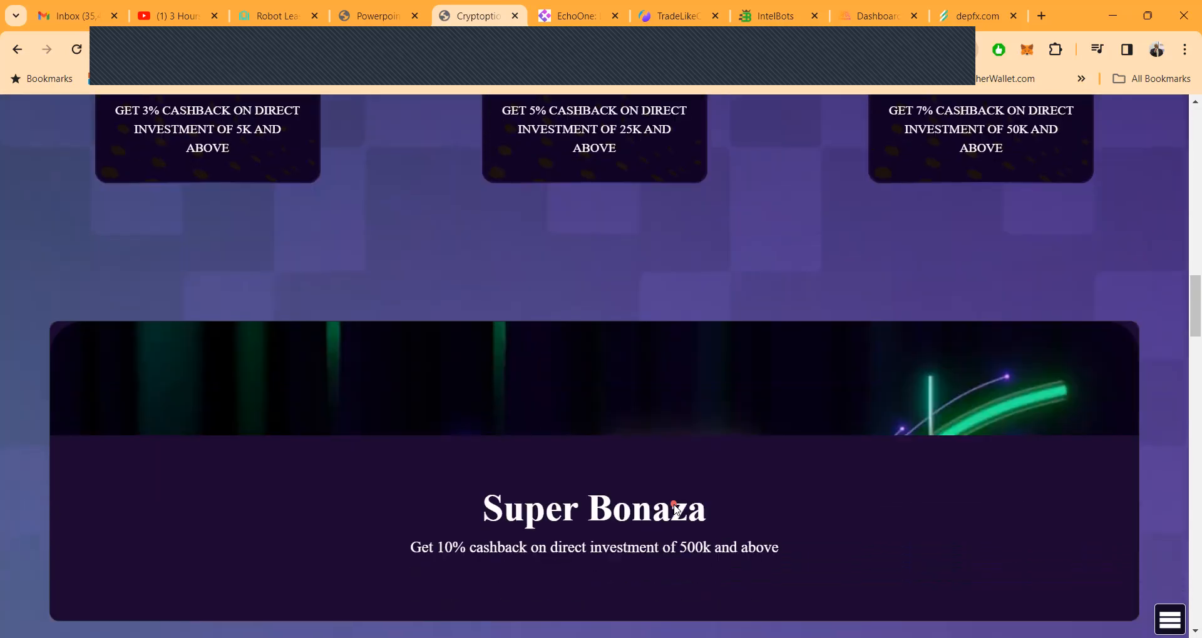
scroll(down, 3)
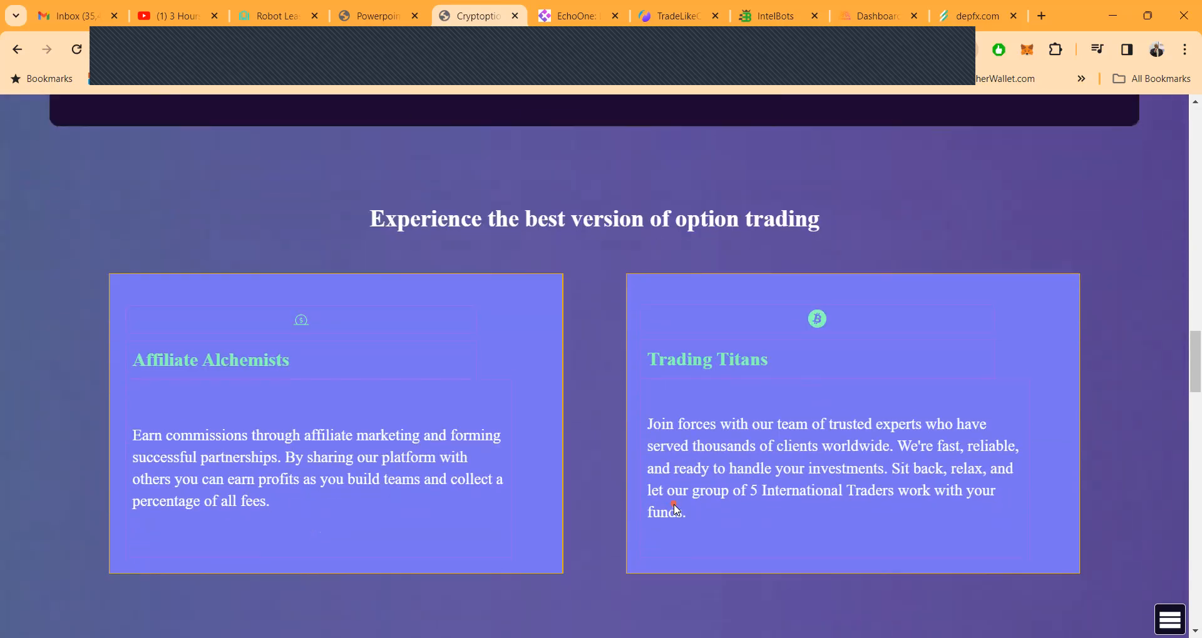
scroll(down, 3)
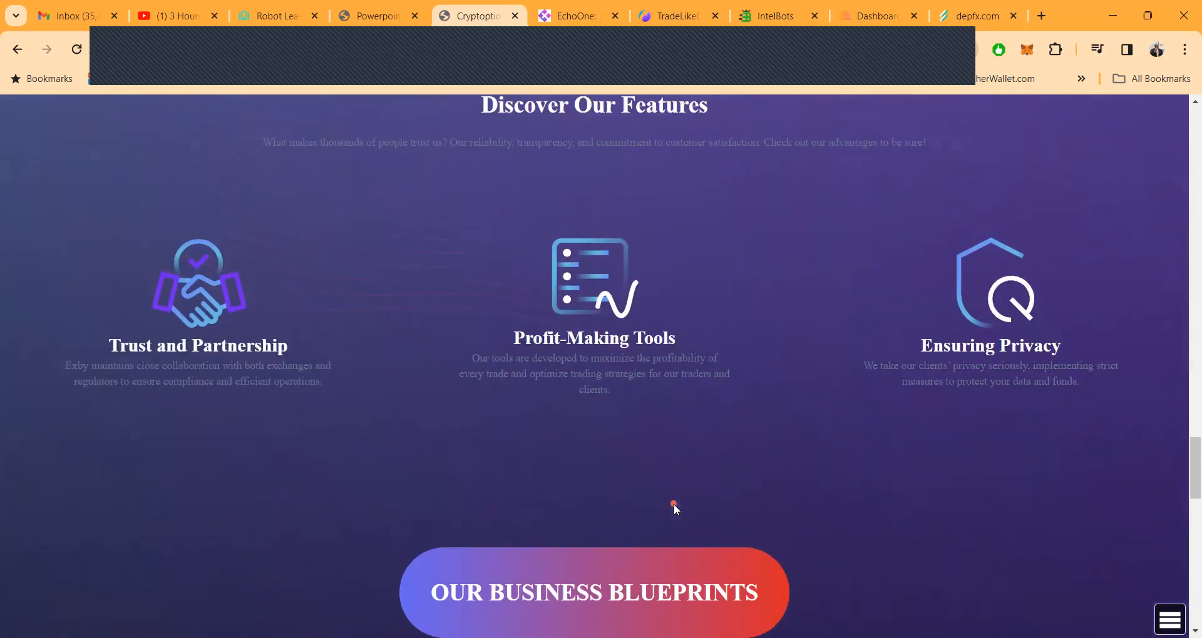
scroll(up, 3)
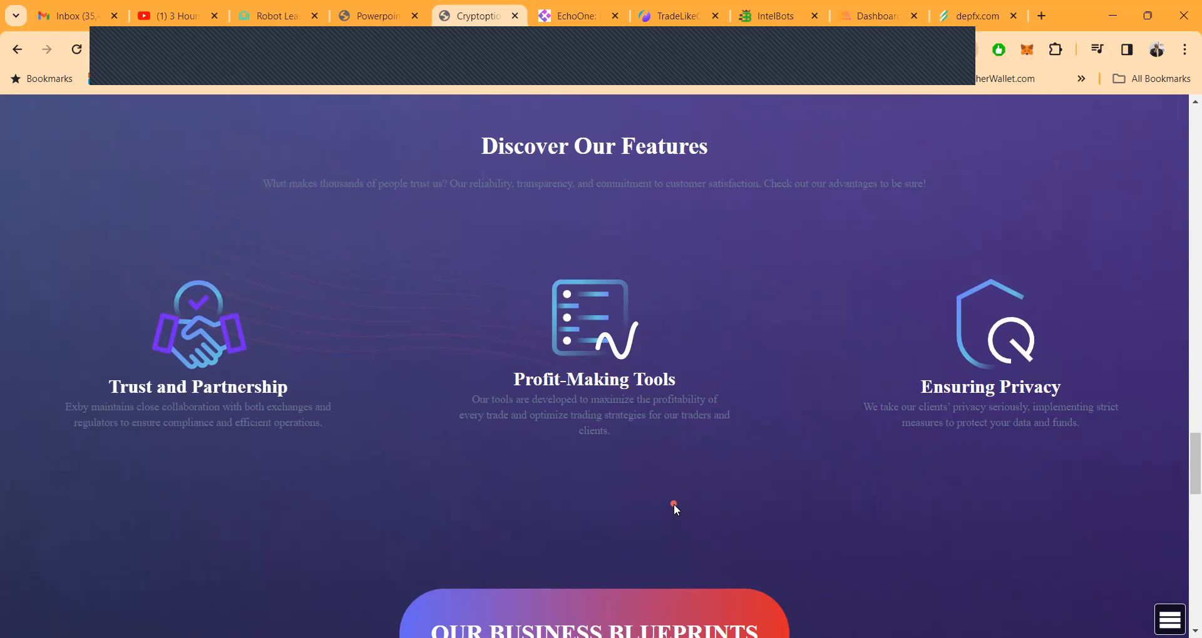
scroll(down, 3)
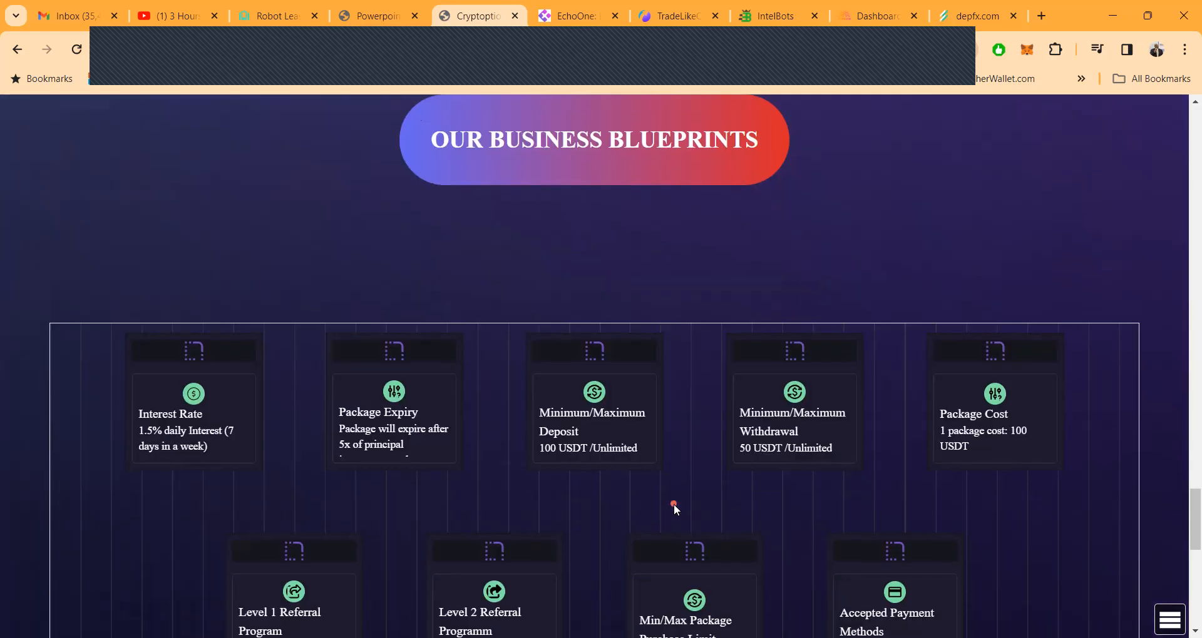
Reveal the 10% and 5% referral commissions, purchase limits and USDT TRC20 payment method on the blueprint cards.
scroll(down, 3)
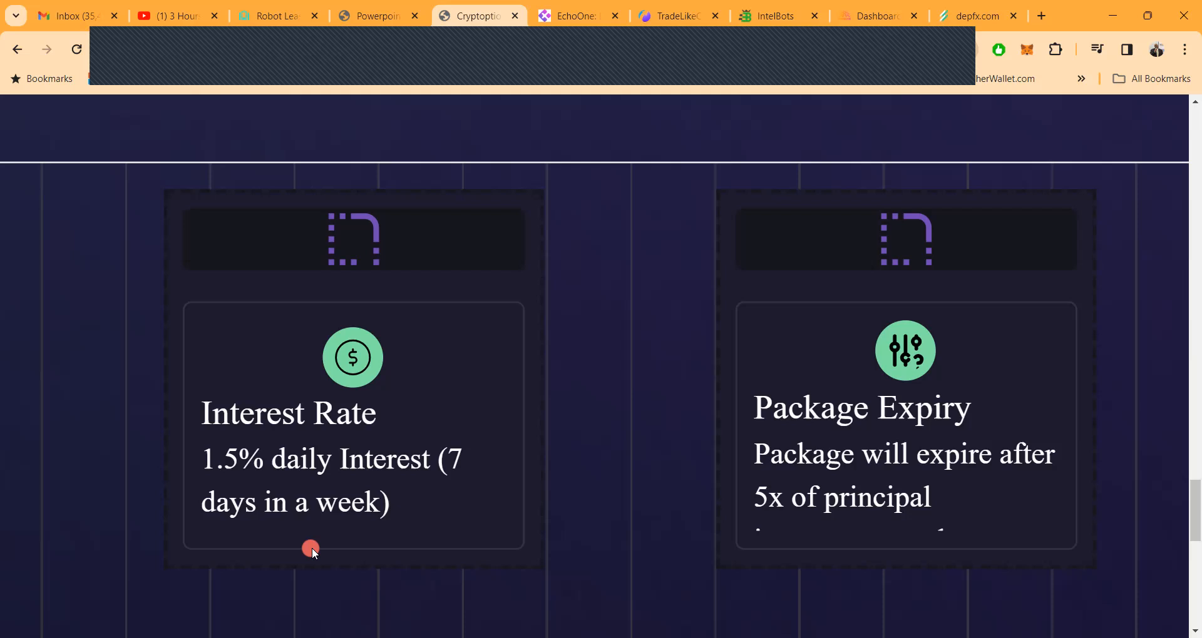
mouse_move(664, 551)
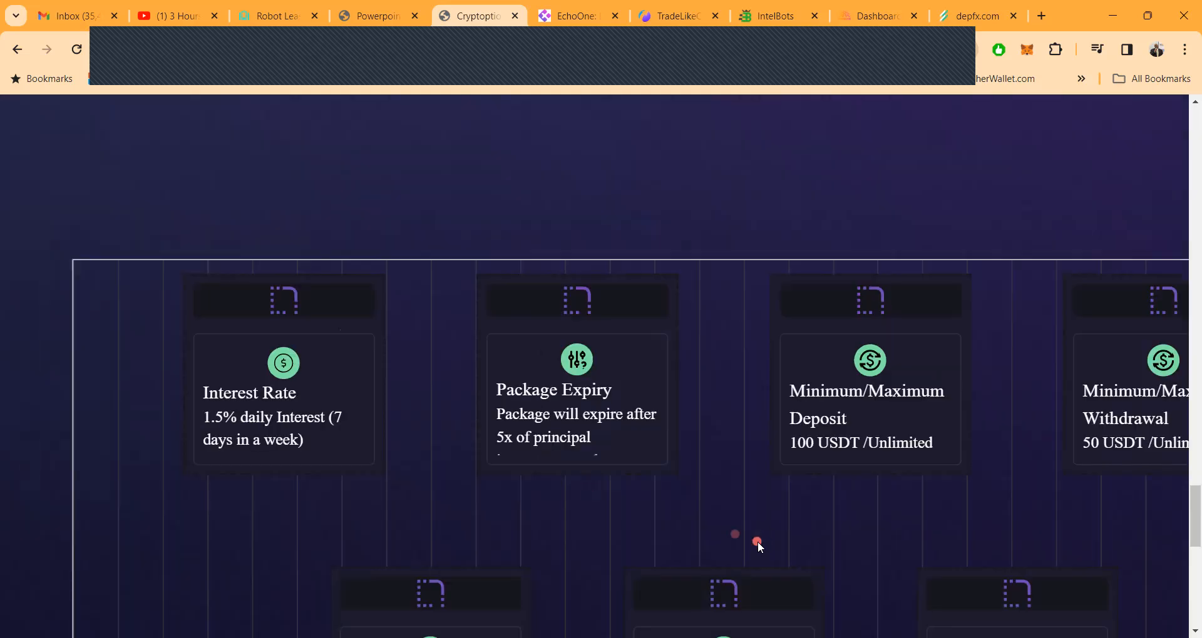
right_click(756, 542)
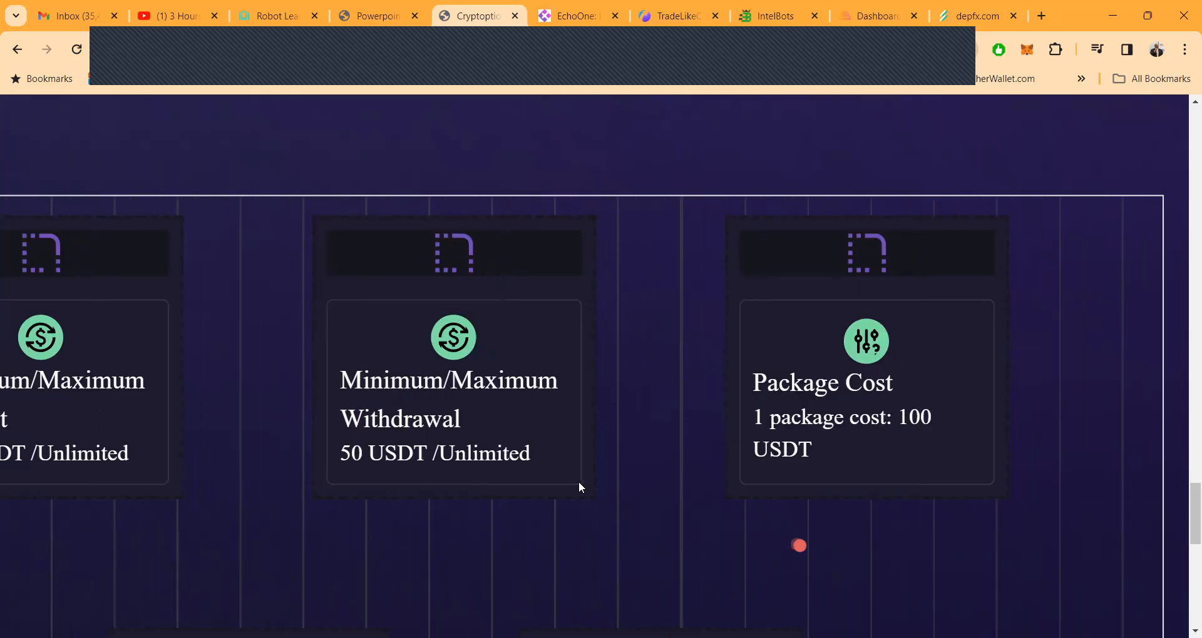
scroll(down, 3)
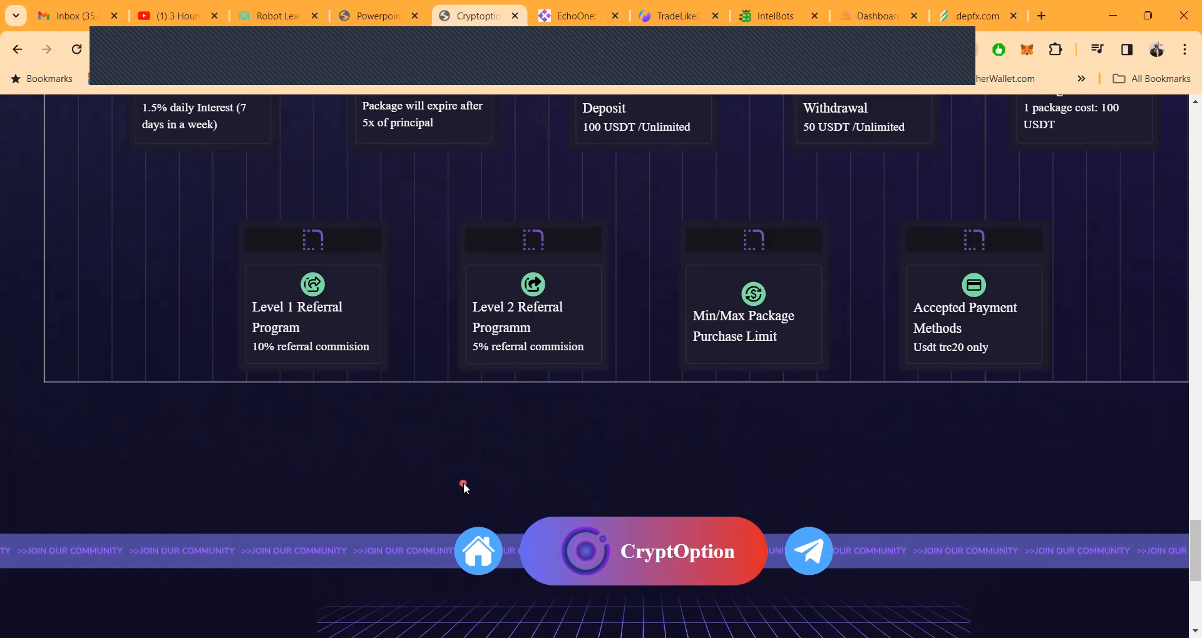
mouse_move(541, 448)
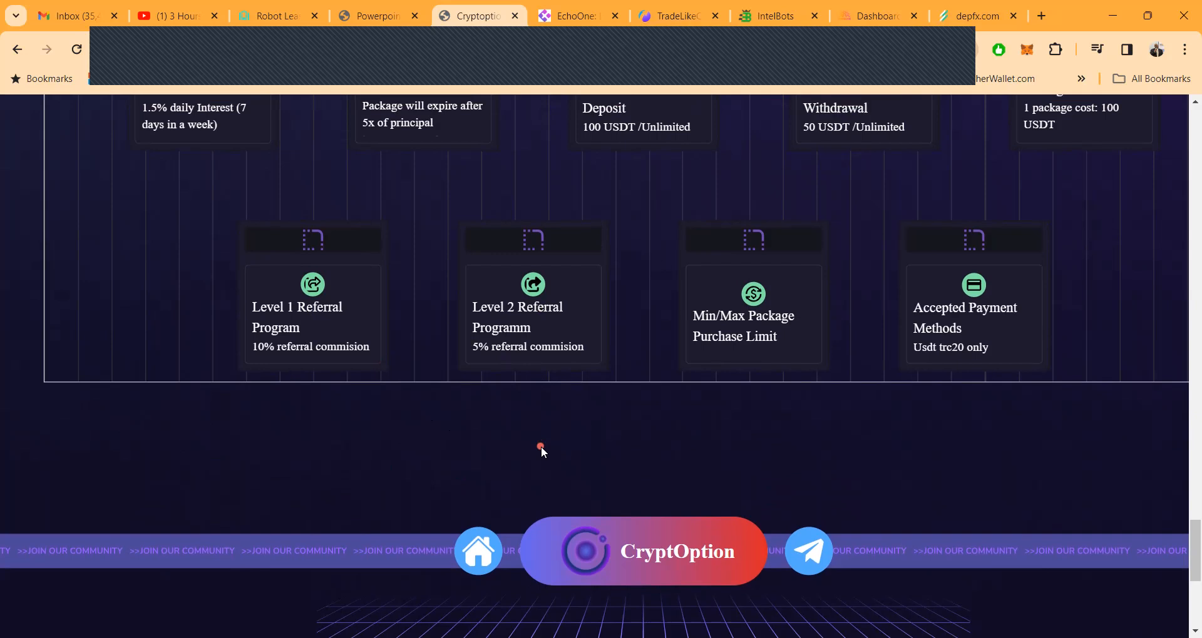
mouse_move(277, 351)
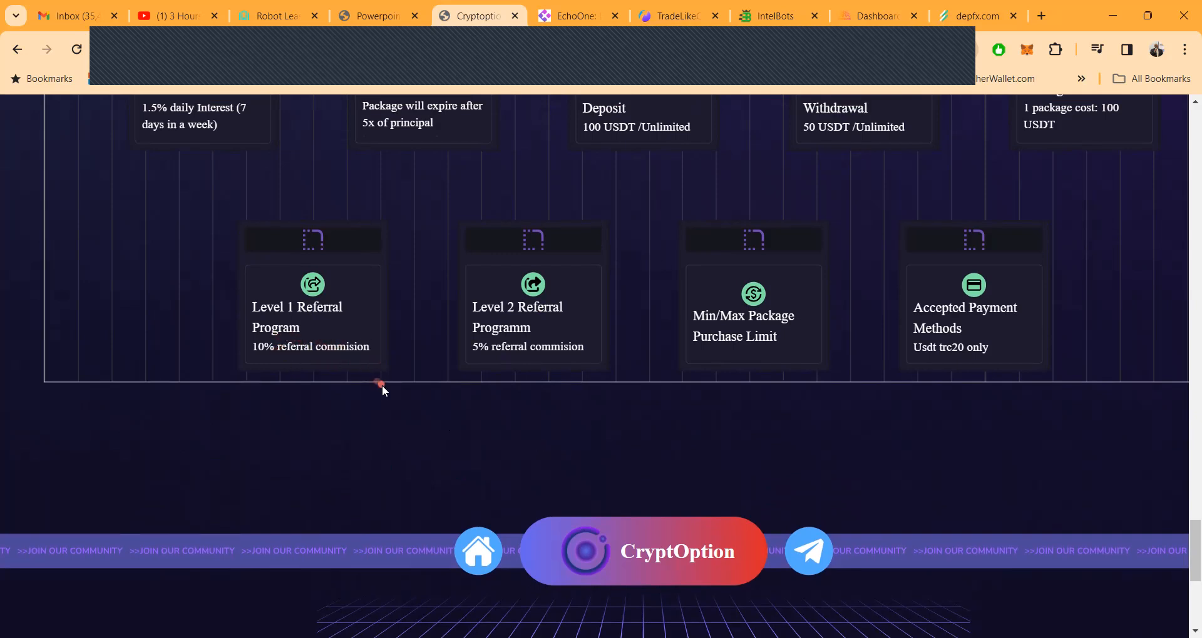
mouse_move(536, 381)
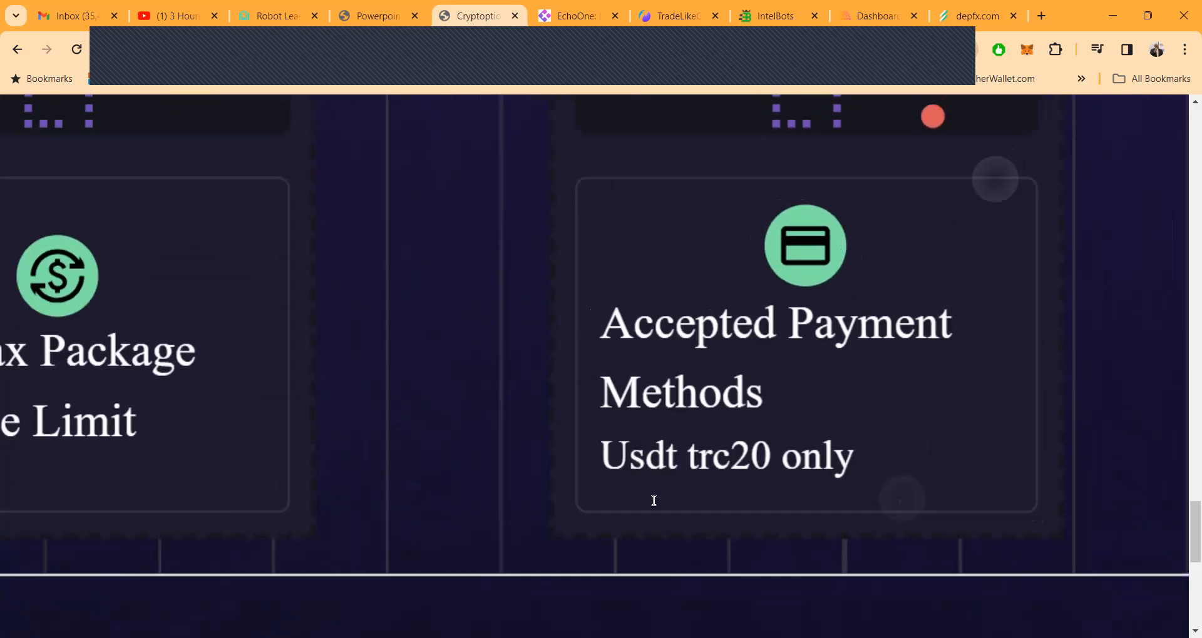
scroll(down, 3)
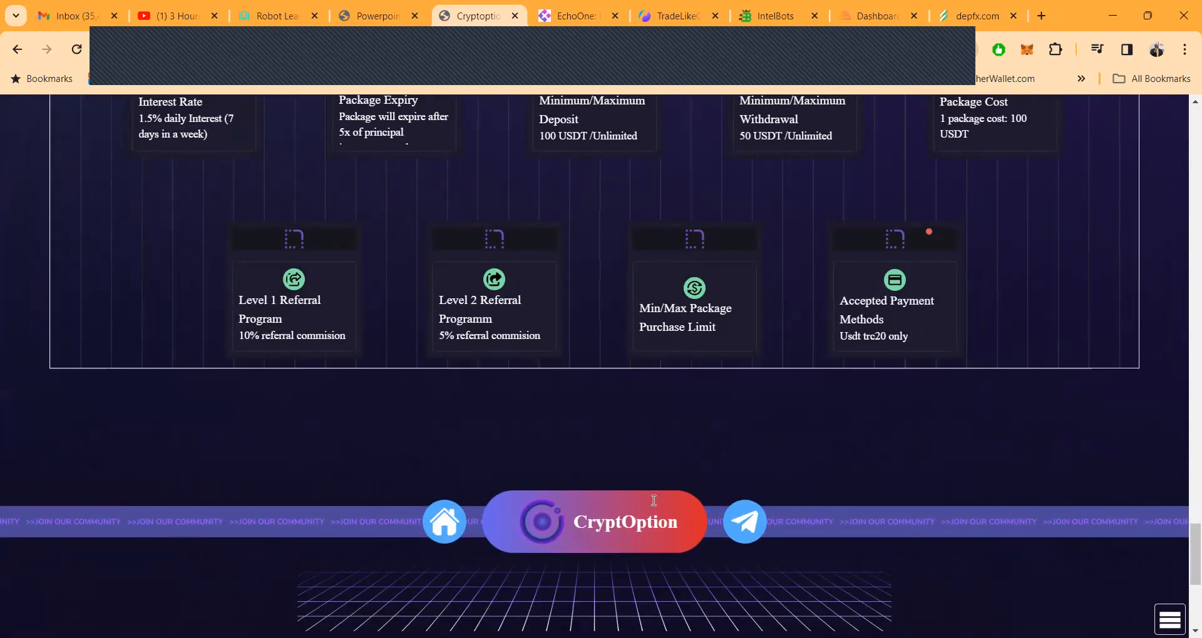
mouse_move(817, 545)
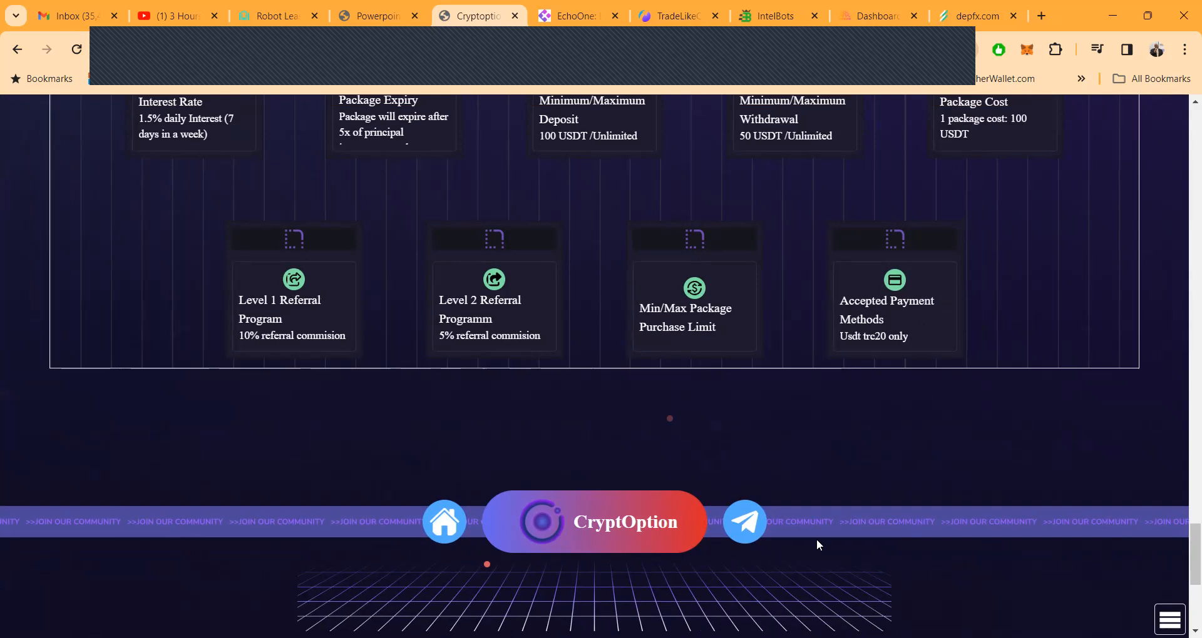
mouse_move(740, 421)
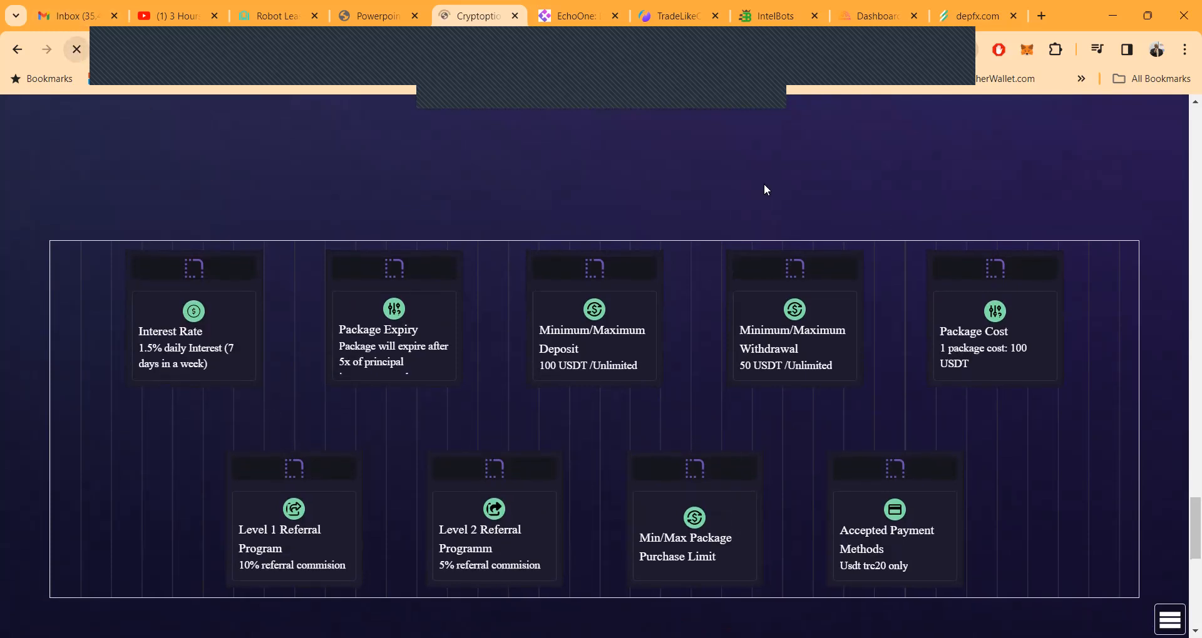
scroll(down, 3)
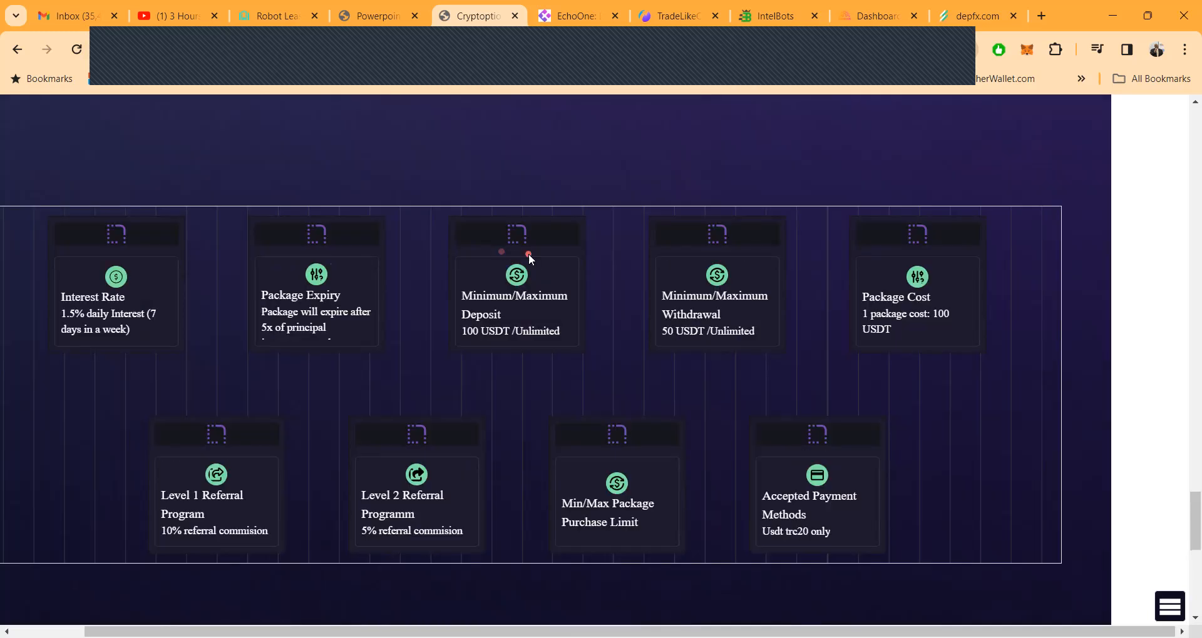
scroll(down, 3)
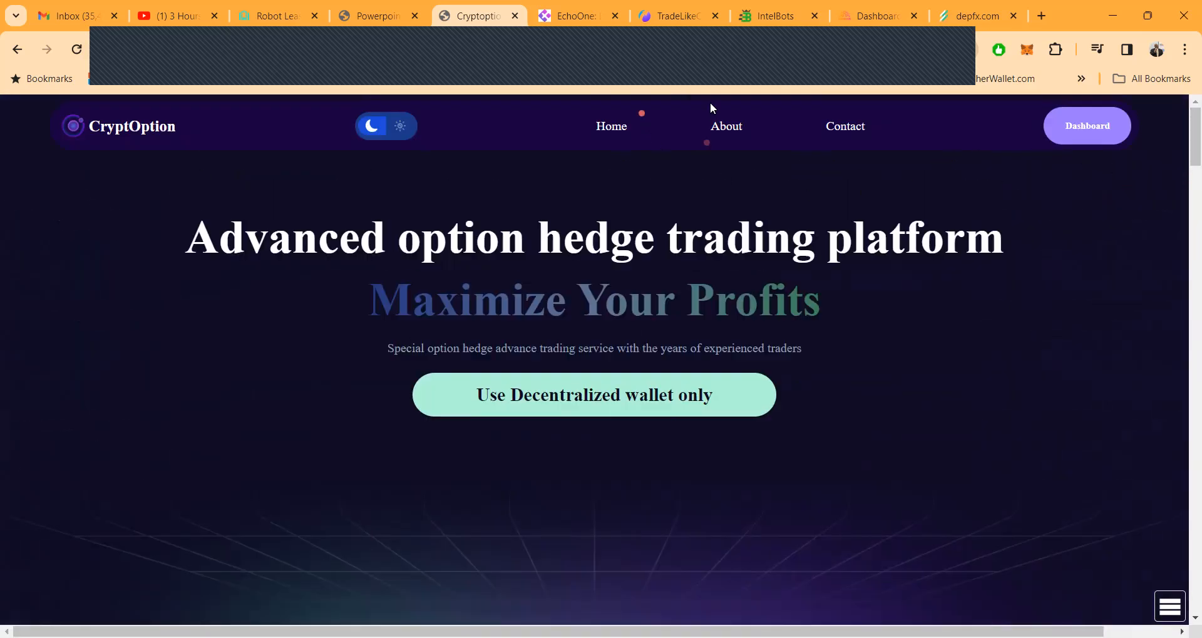
Go to About and scroll through the Mission, How CryptOption Works and lead trader profile sections.
click(724, 126)
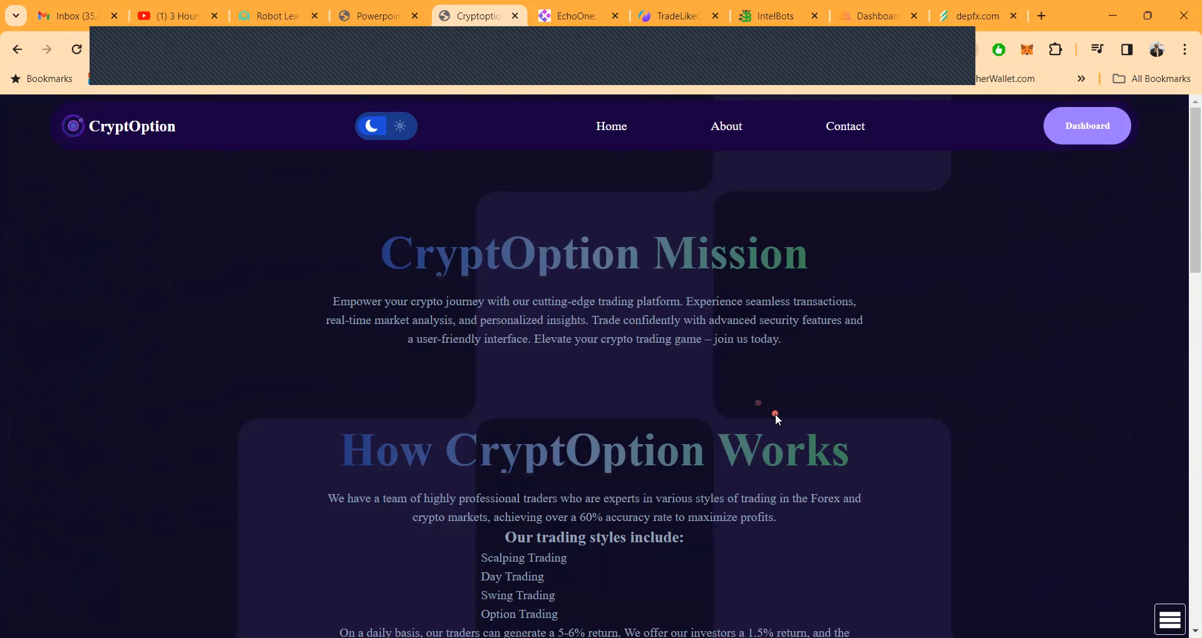
scroll(down, 3)
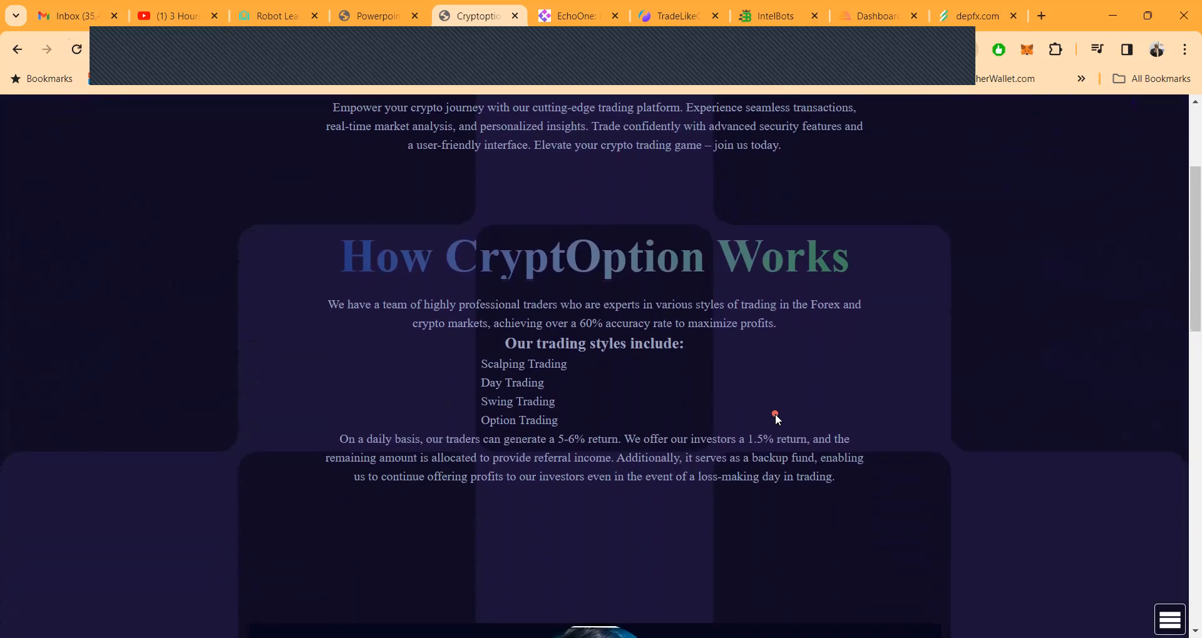
scroll(down, 3)
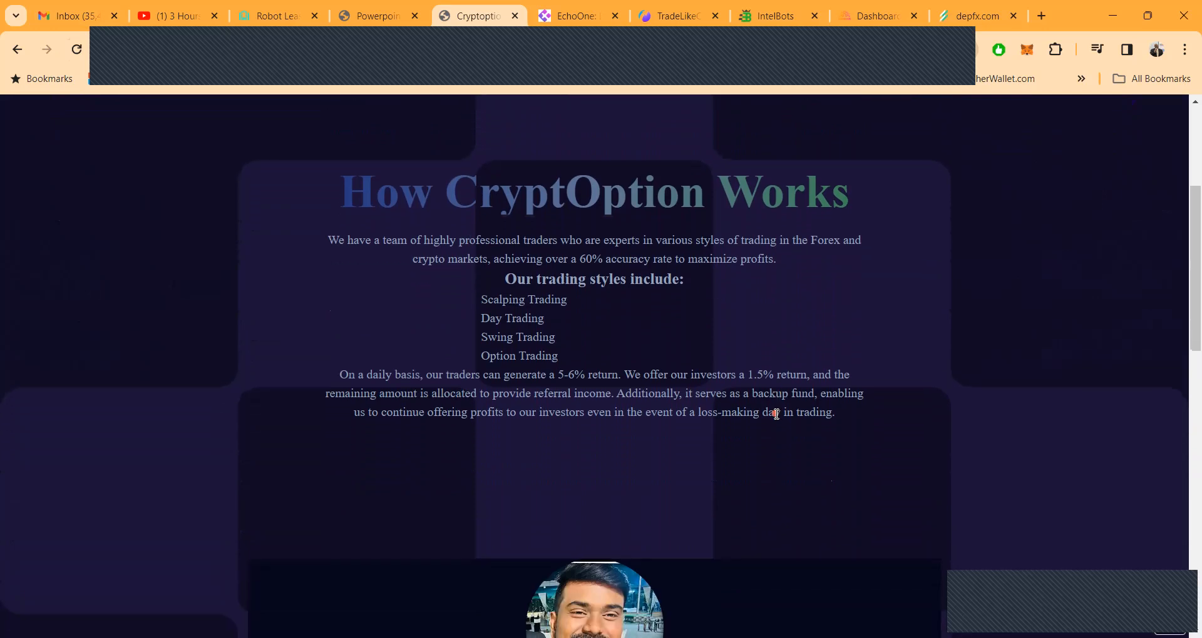
scroll(down, 3)
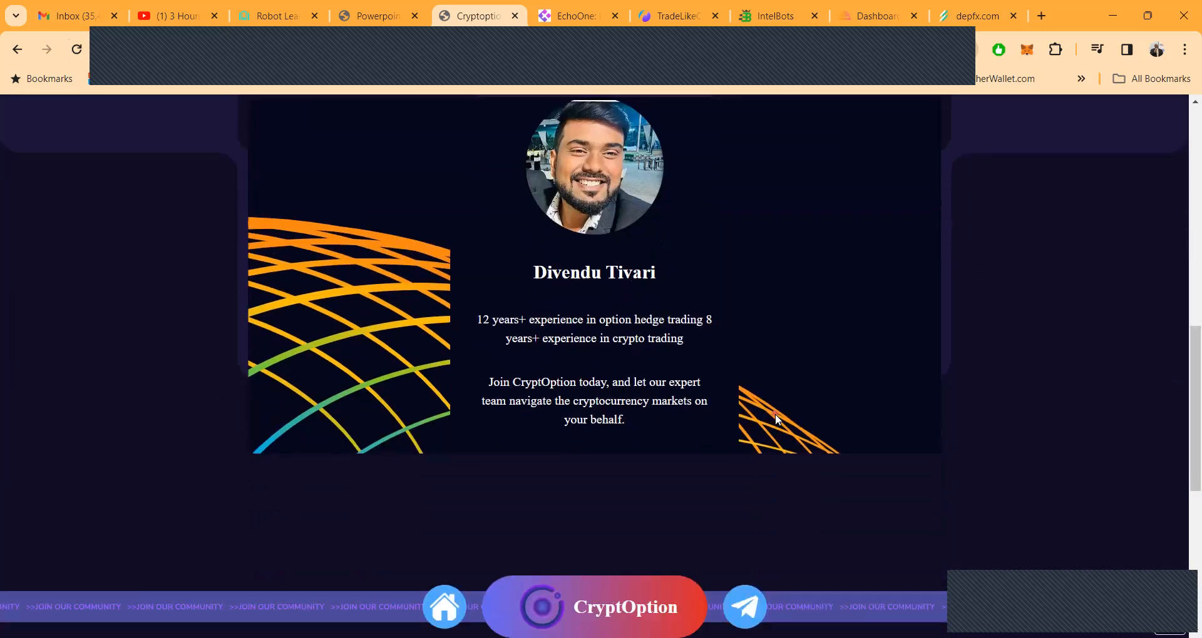
scroll(down, 3)
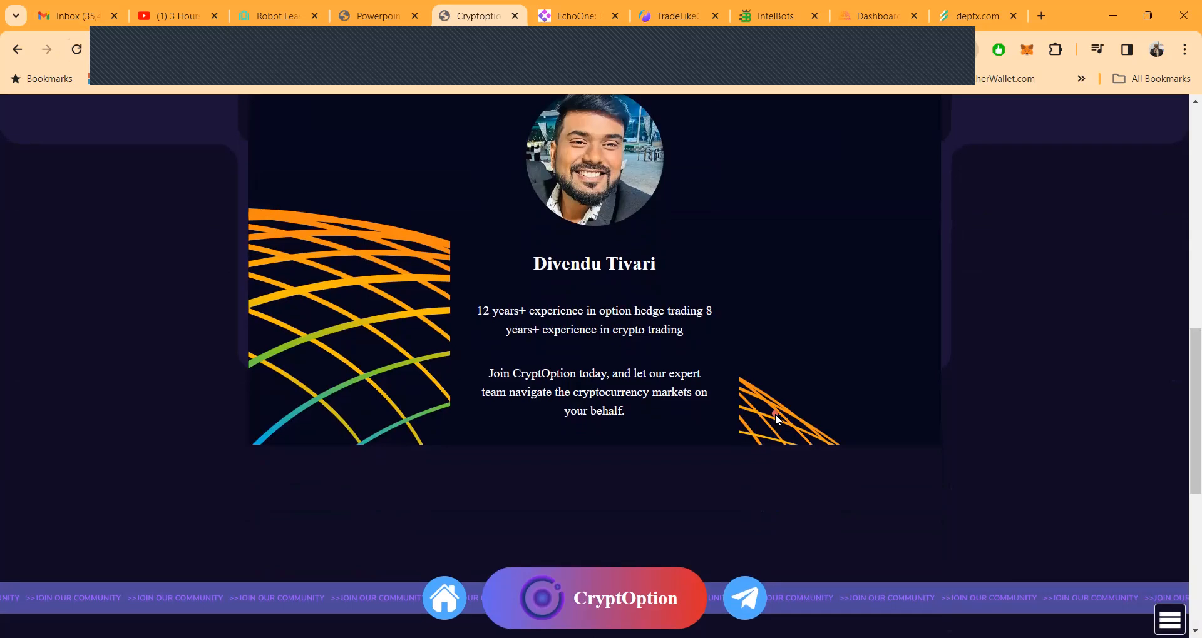
scroll(down, 3)
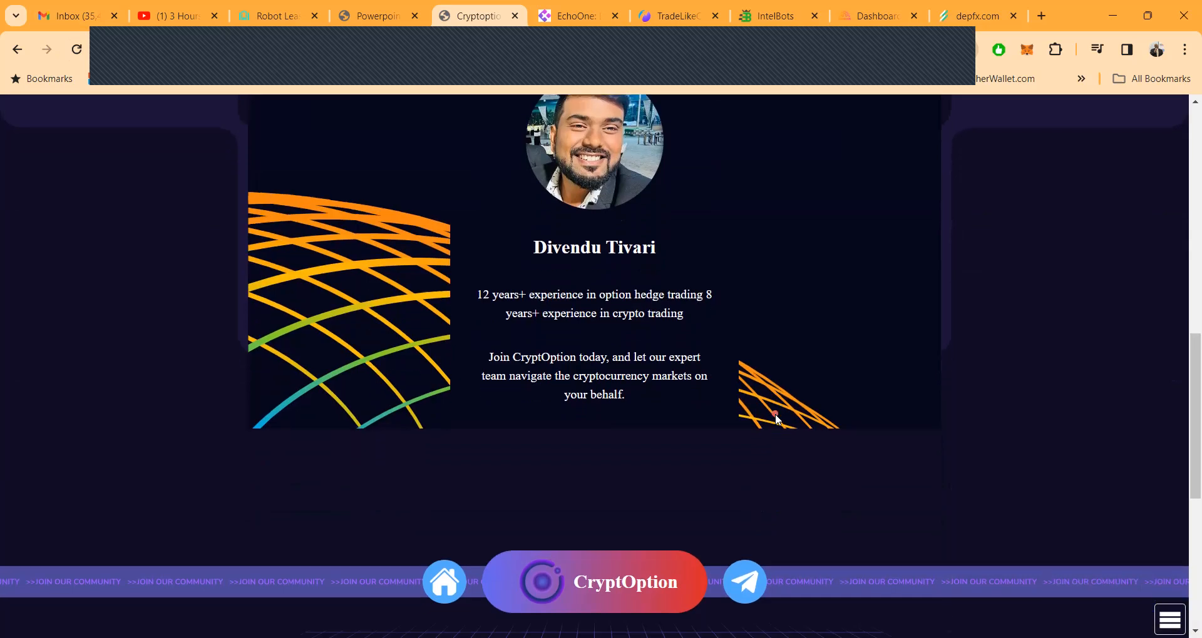
scroll(down, 3)
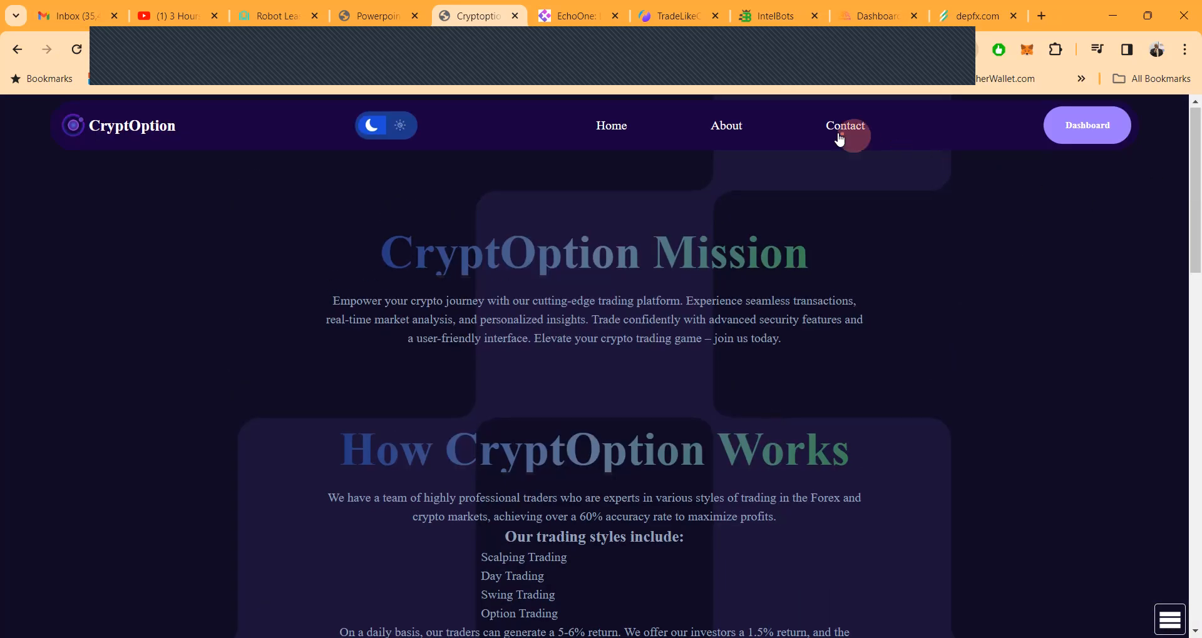
Open the Profile Portico dashboard showing registration details, wallet address and referral link.
click(1087, 125)
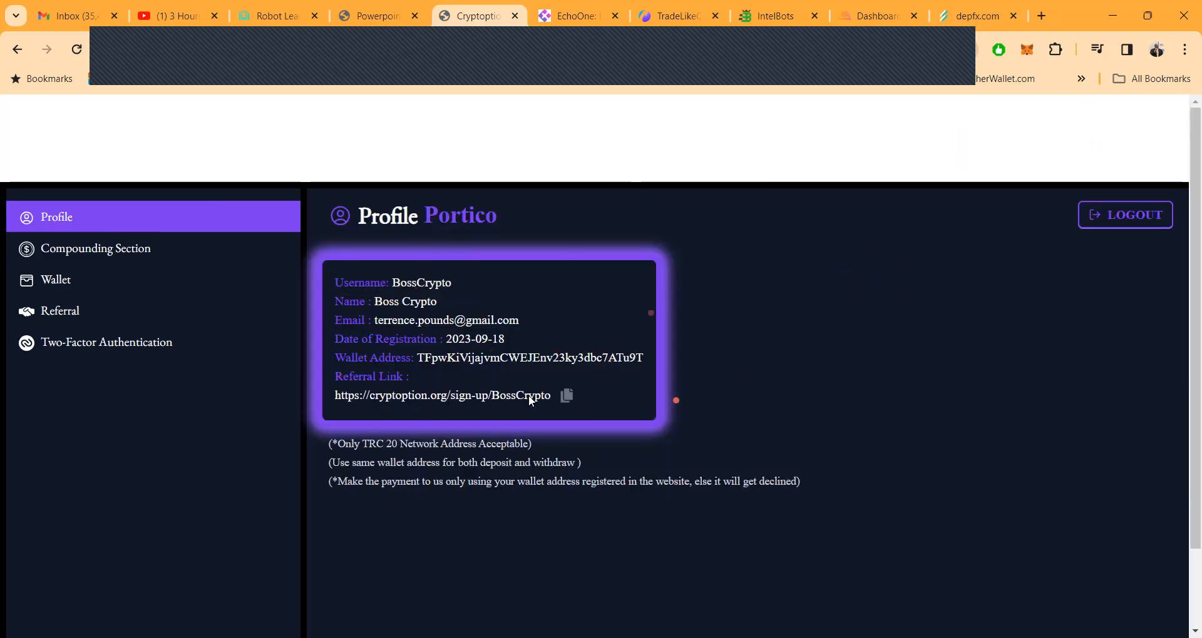
mouse_move(786, 347)
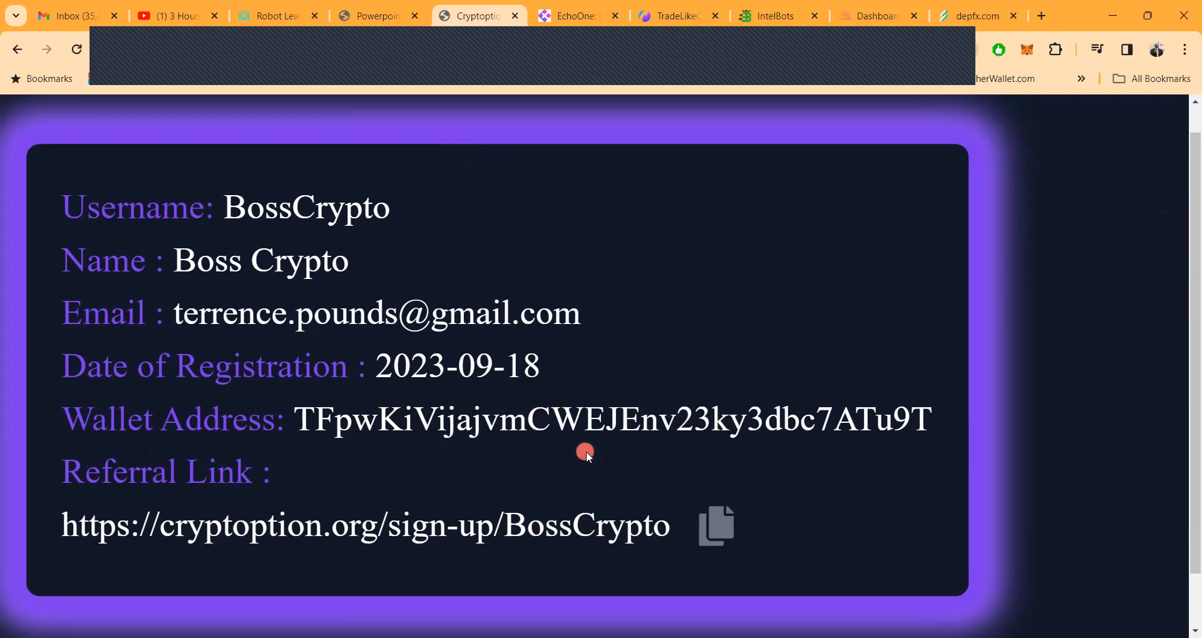
mouse_move(592, 448)
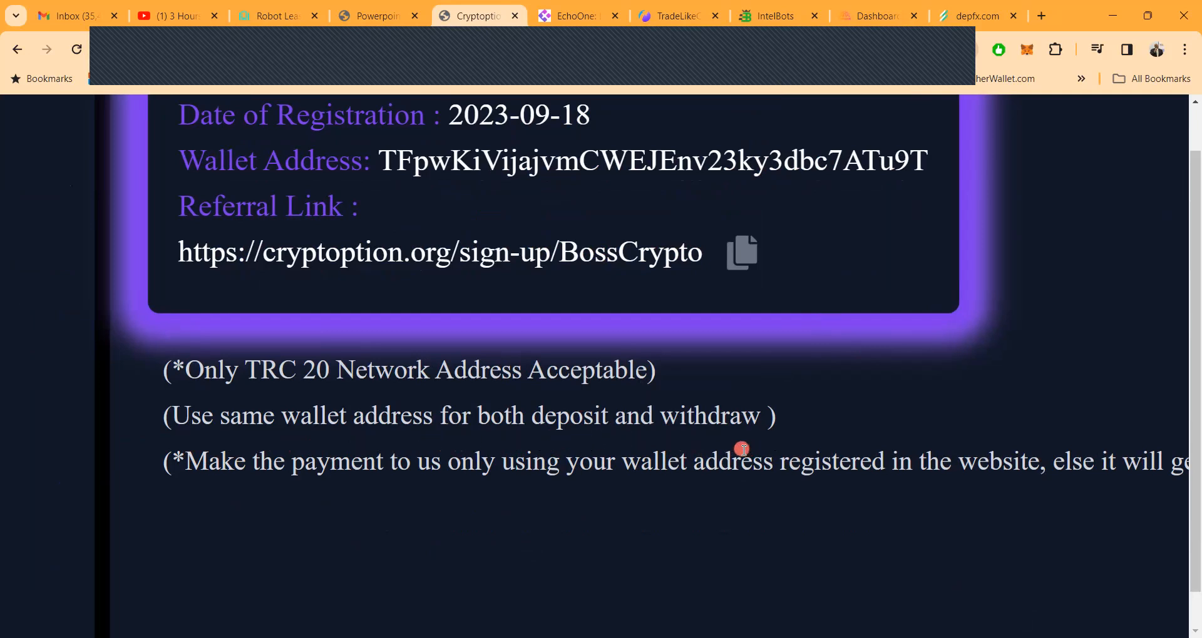
mouse_move(614, 224)
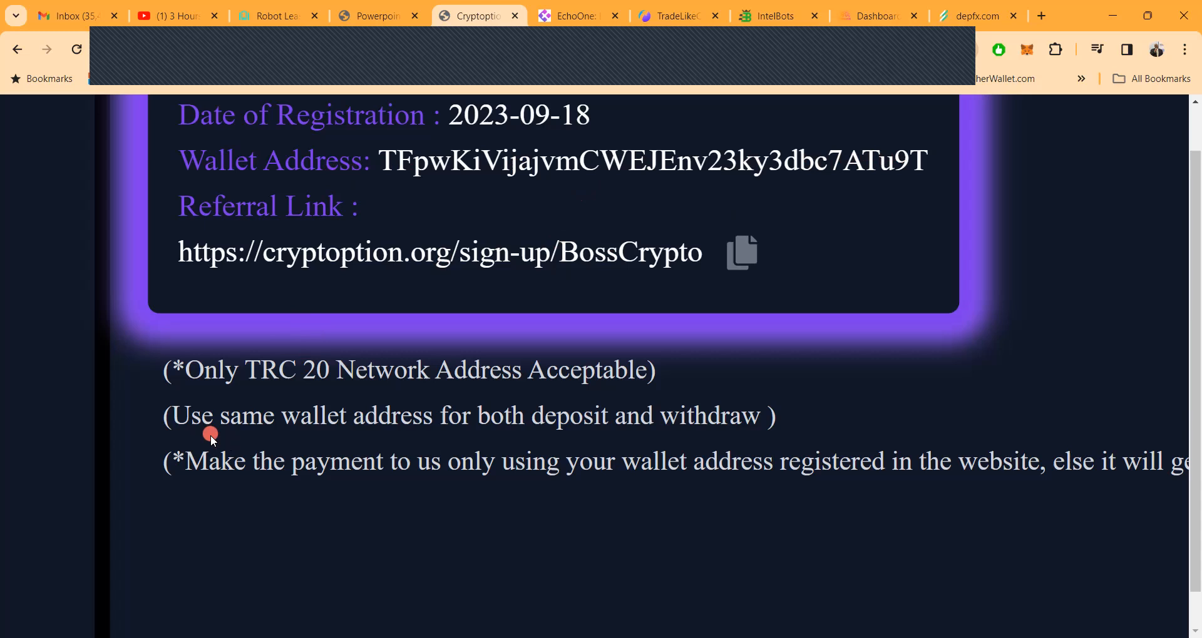
mouse_move(397, 445)
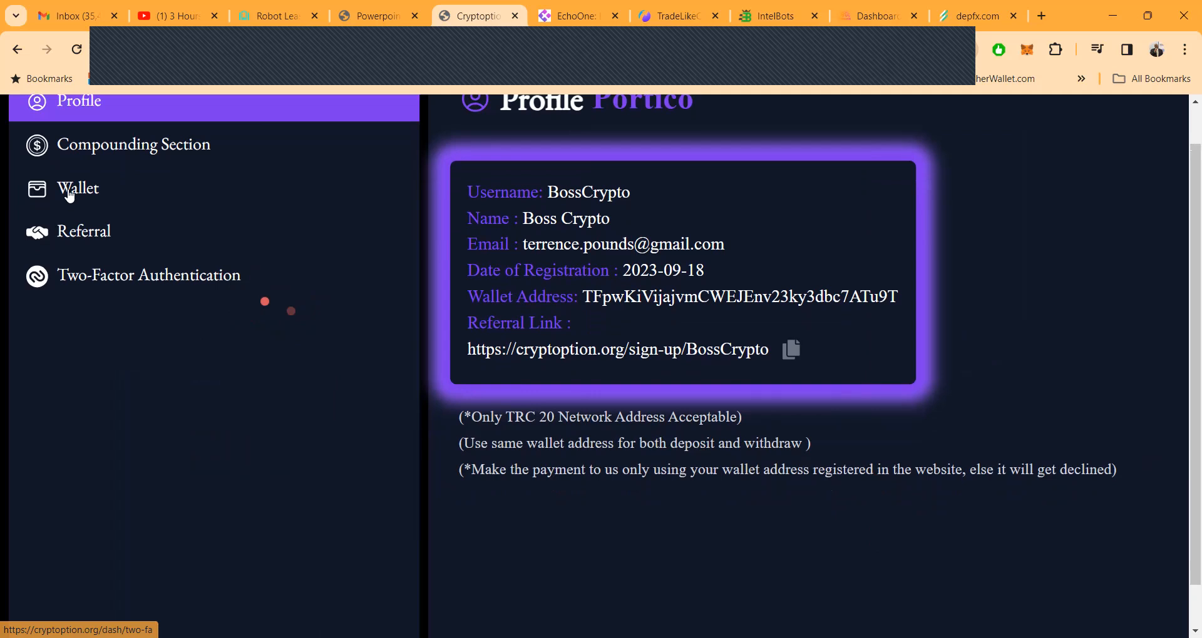
Open My Wallet showing $6900 invested across 69 packages, earnings and current balance.
click(77, 189)
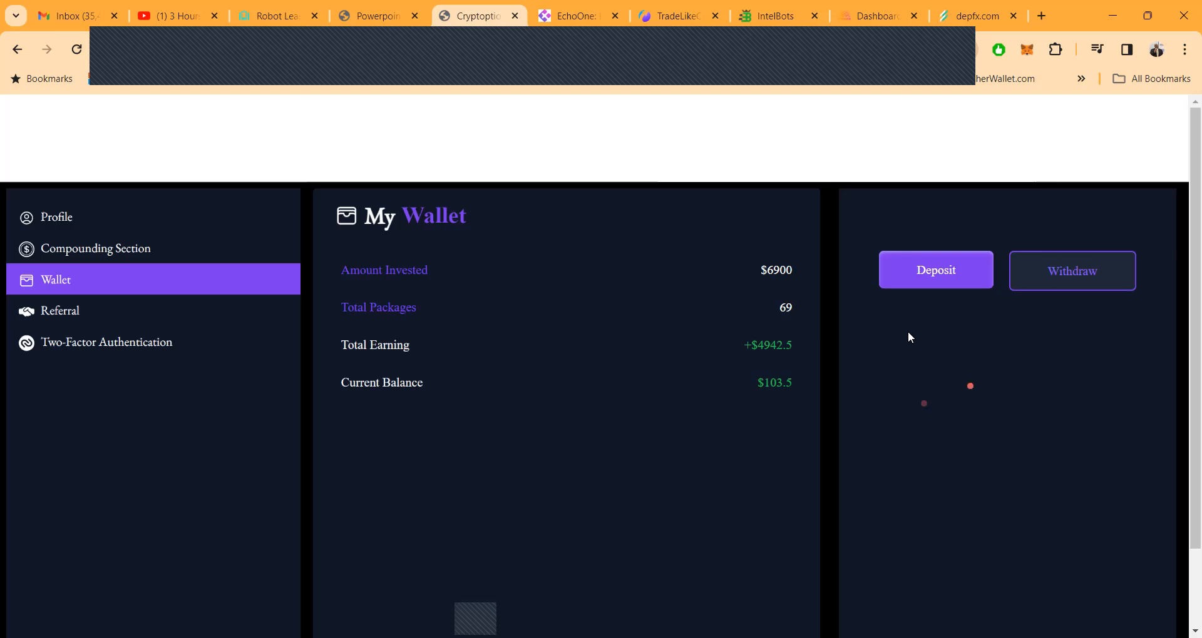
Fill the deposit form with USDT TRC Network, 69 packages totalling $6900 and a saved transaction hash.
click(933, 270)
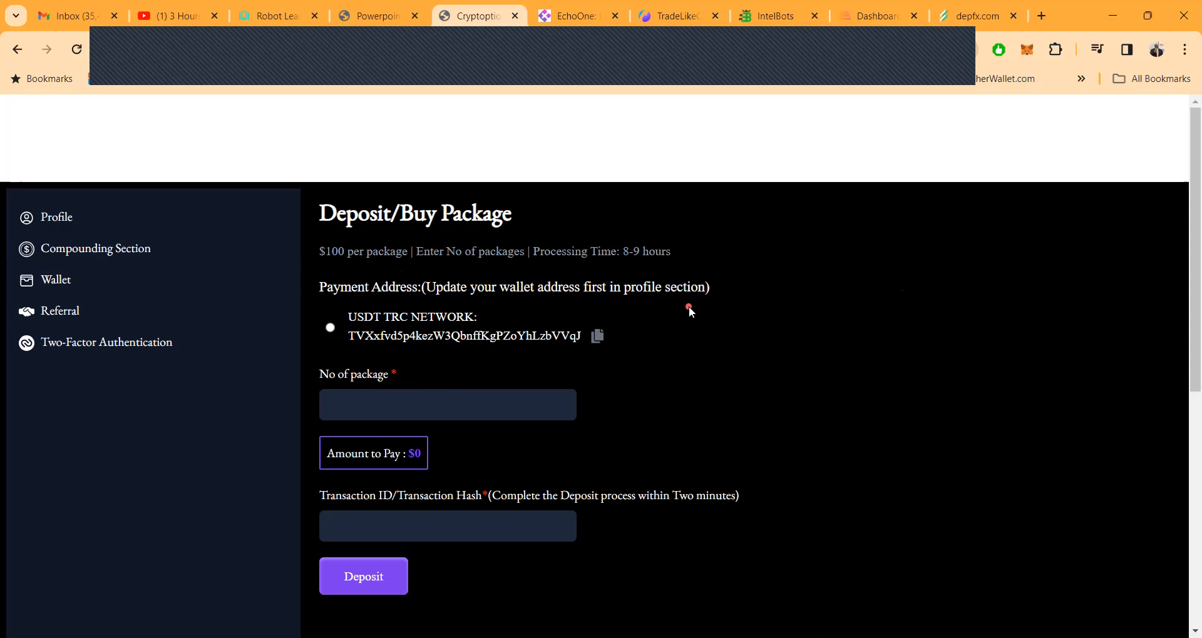
mouse_move(910, 406)
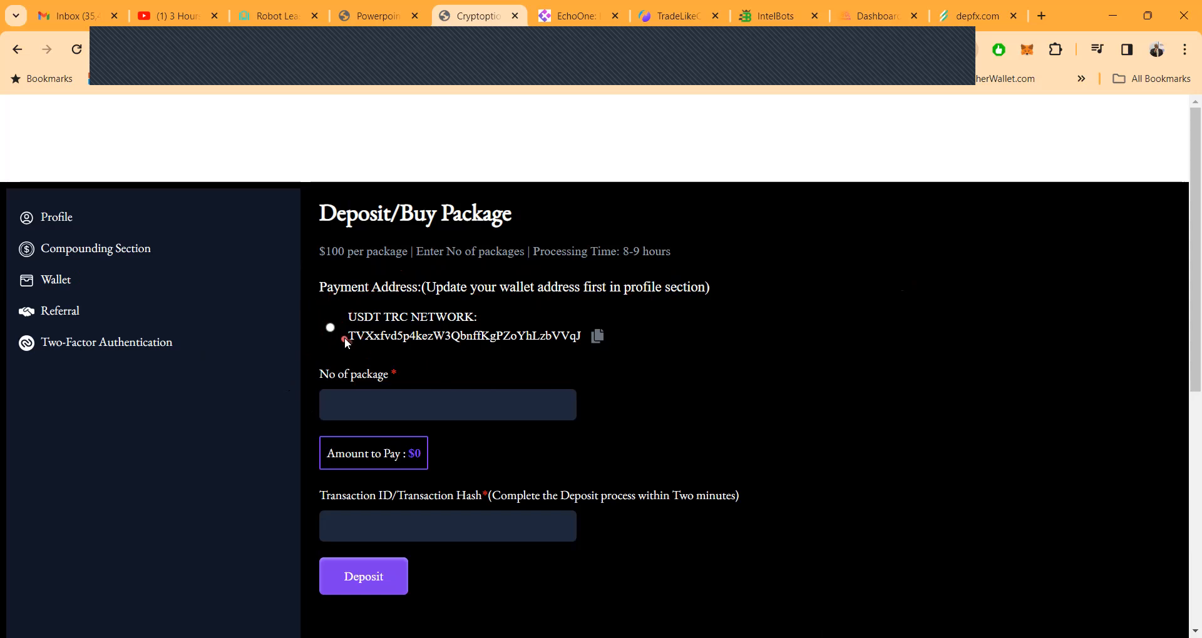
click(329, 326)
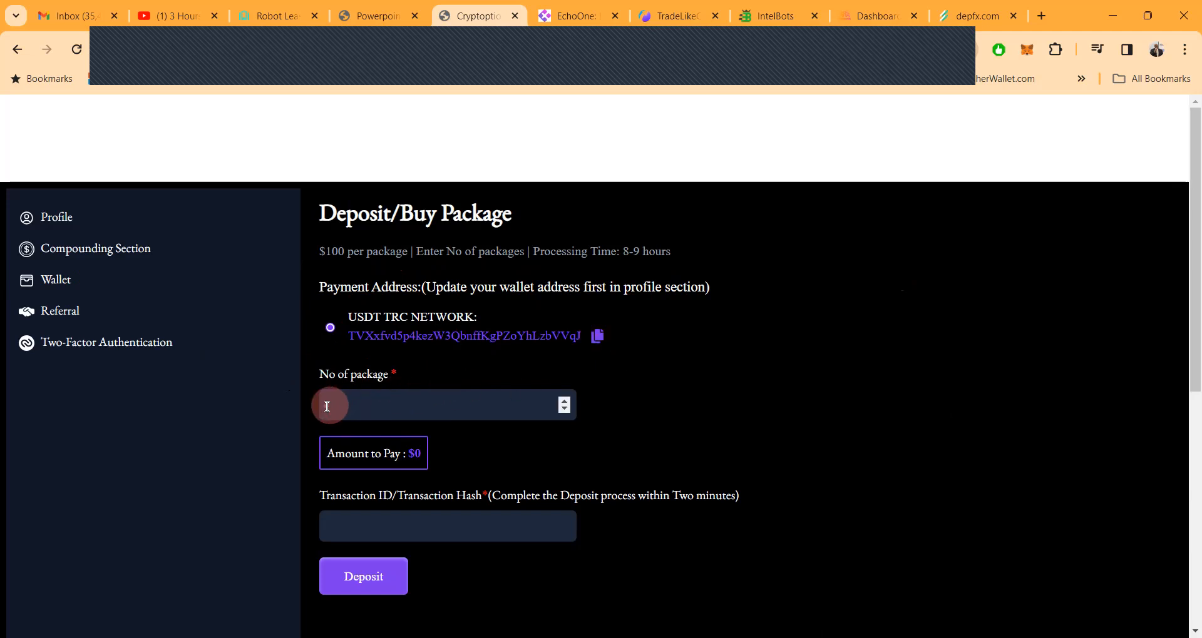
text(1)
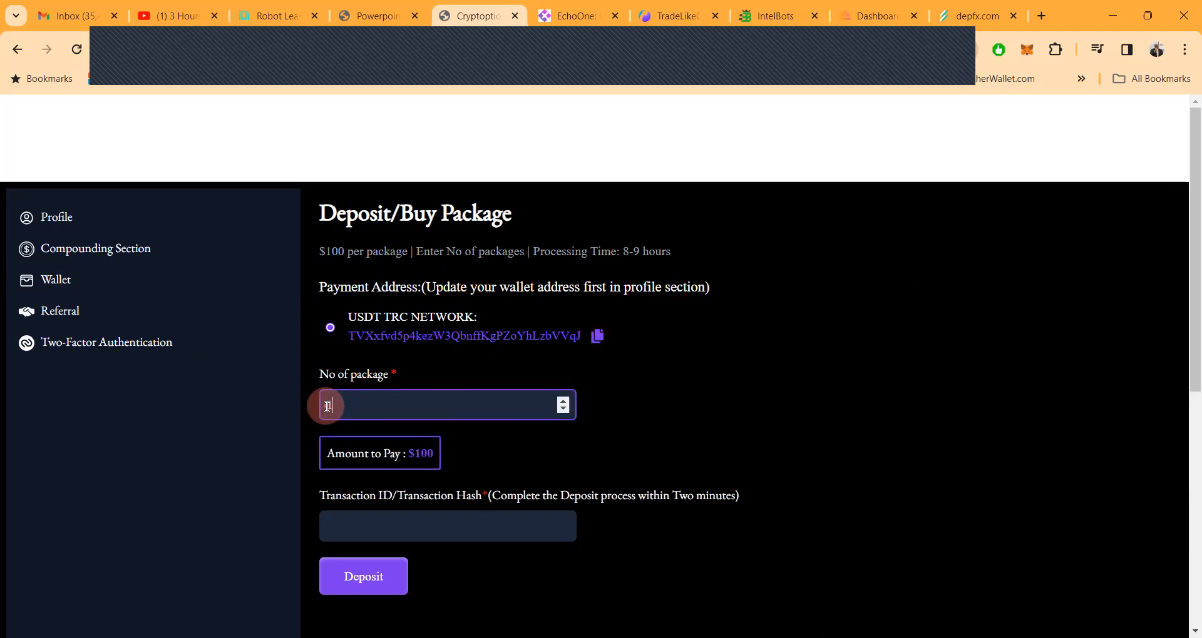
text(1)
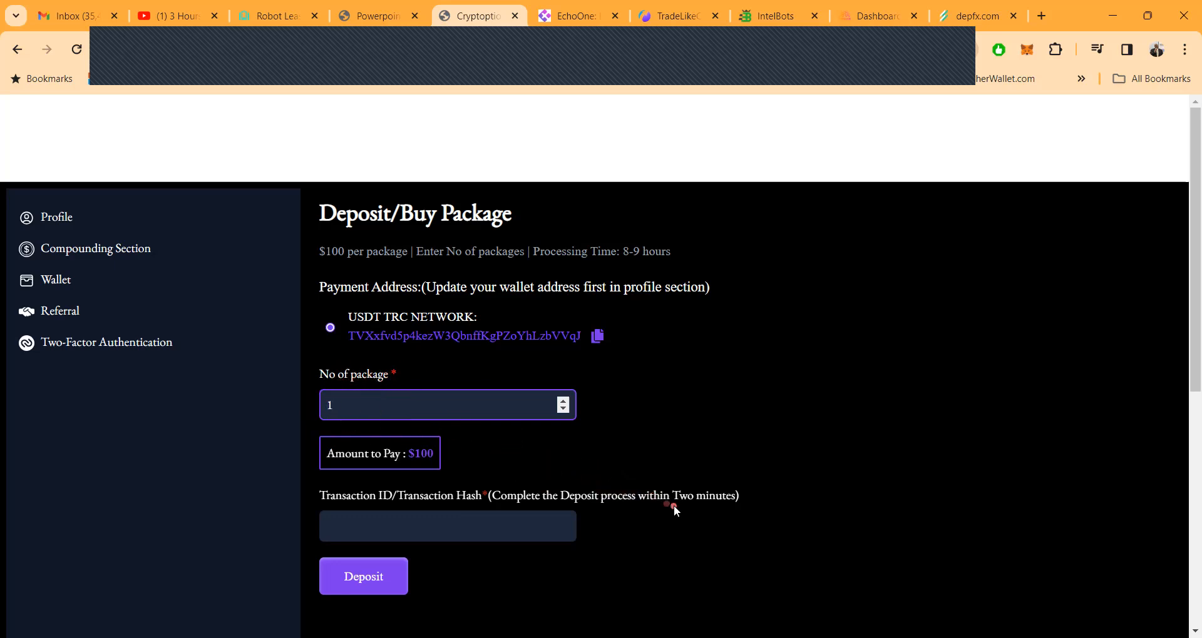
text(6)
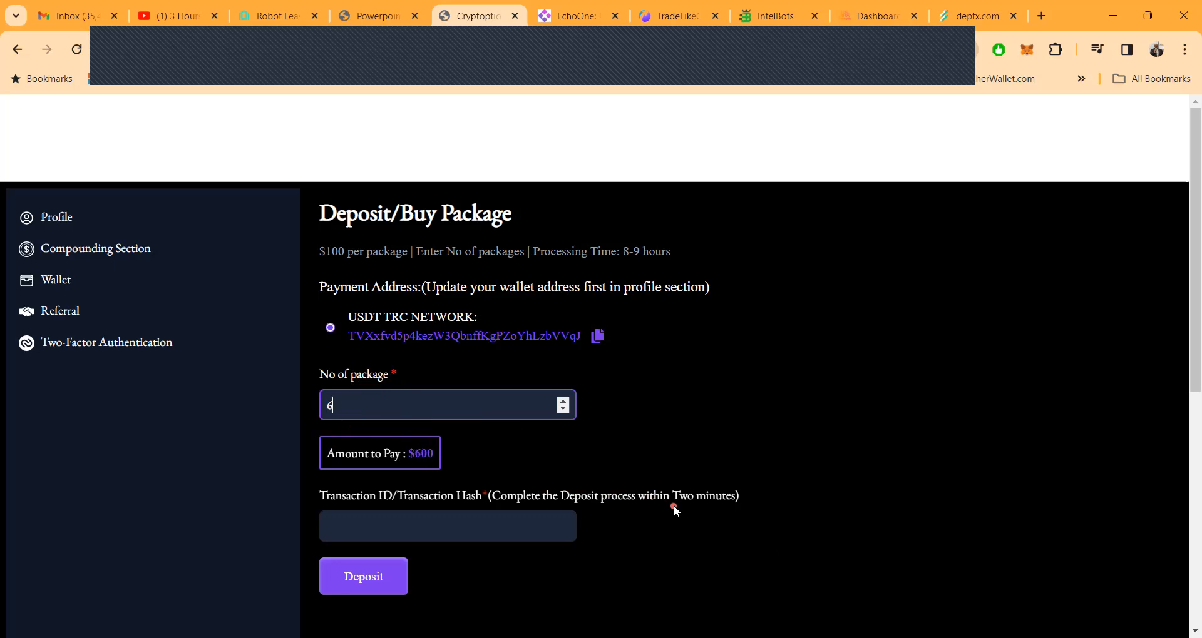
text(9)
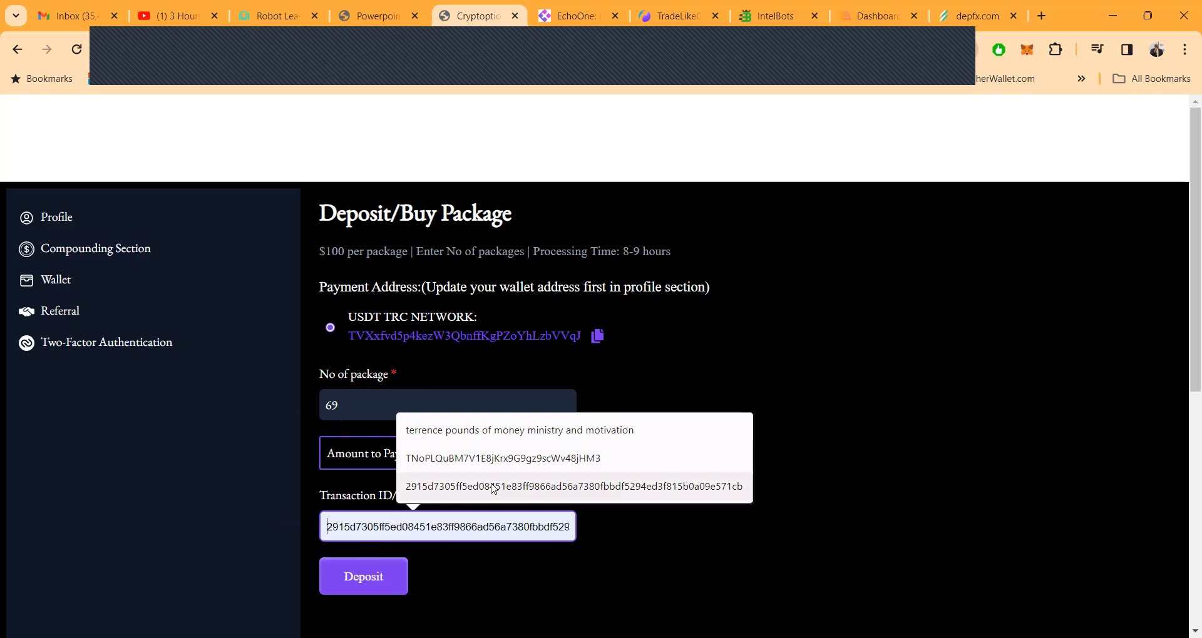
click(429, 527)
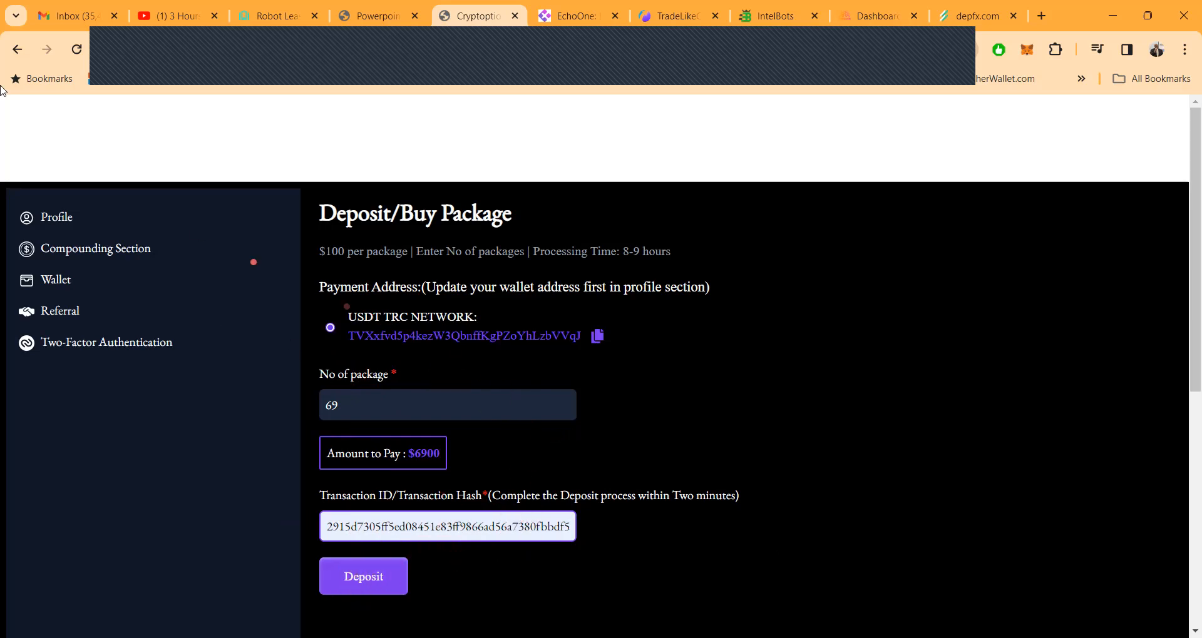
Go to the Compounding Section listing investment history, earnings and current balance.
click(95, 248)
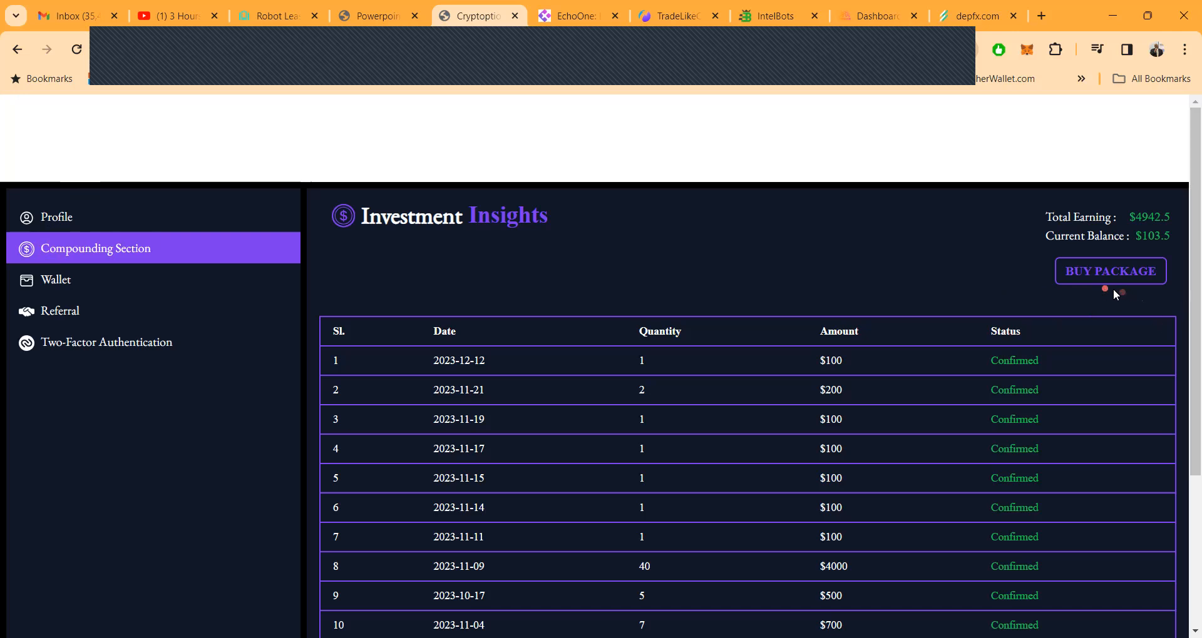
Fill the Compounding Corner buy form with 1 package for $100, then return to Profile.
click(1110, 271)
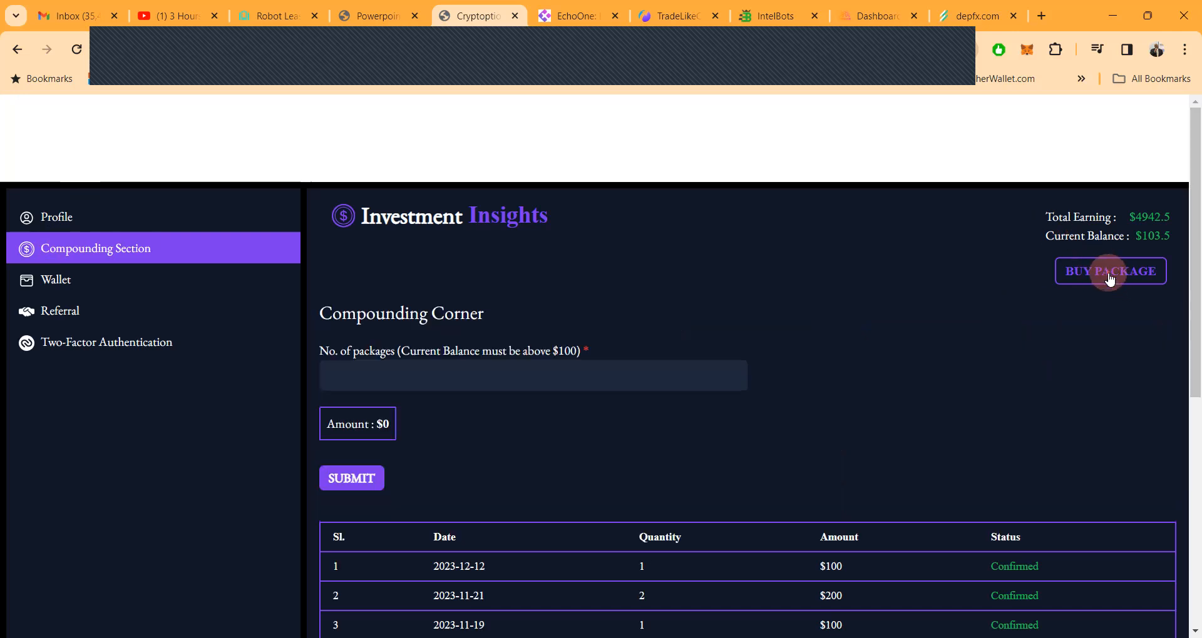
click(534, 374)
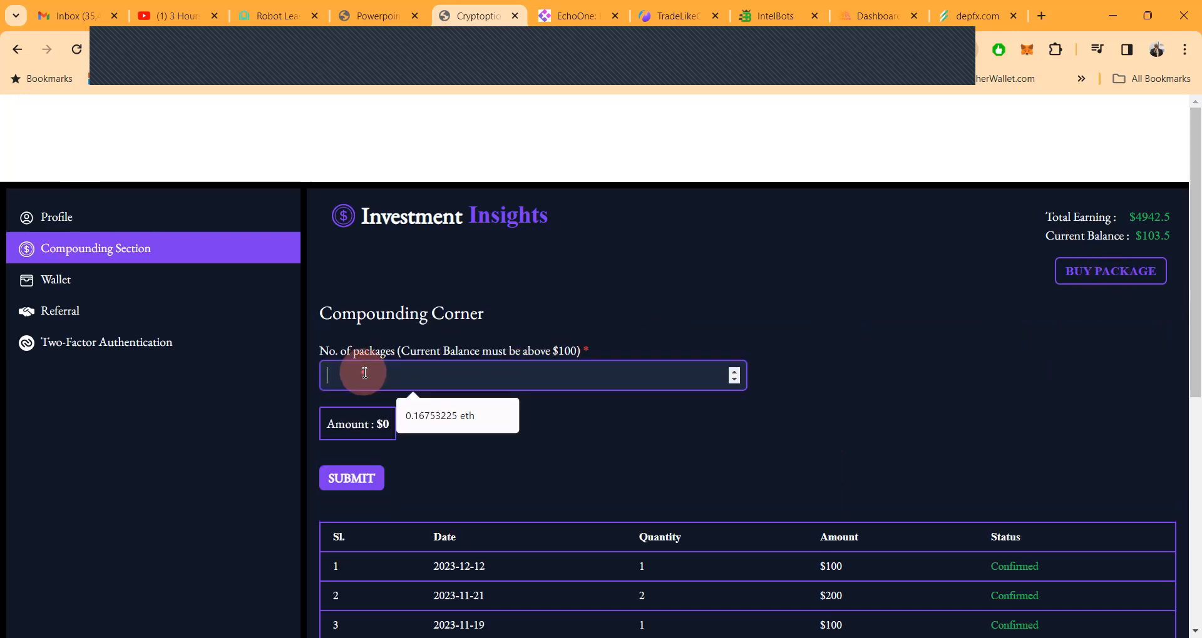
text(1)
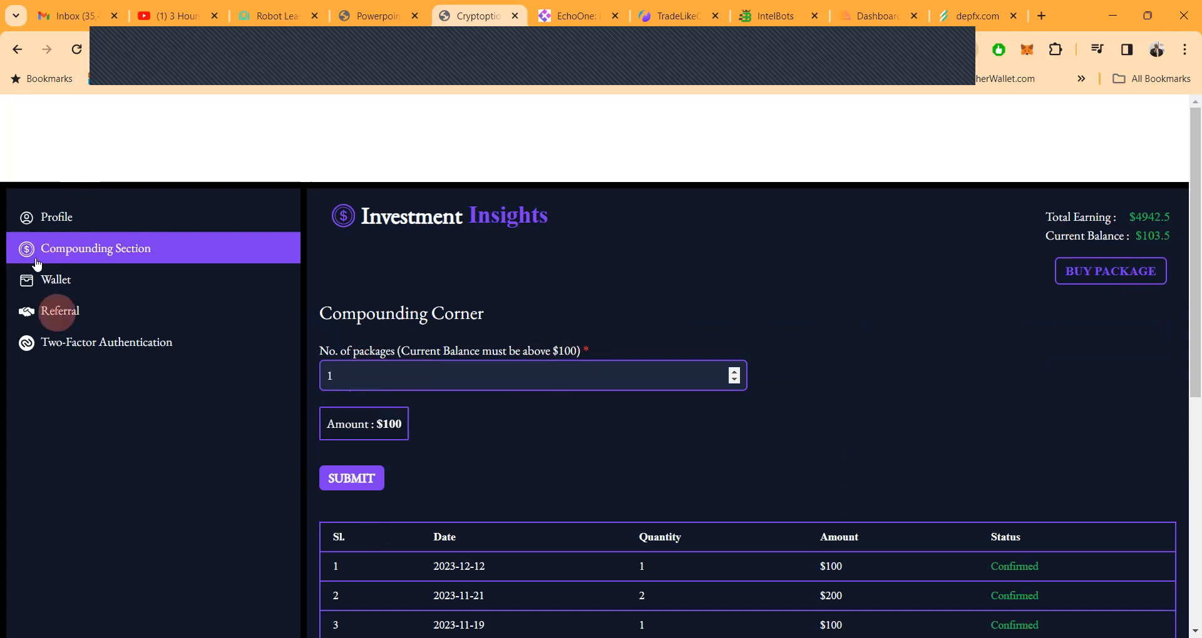
click(57, 217)
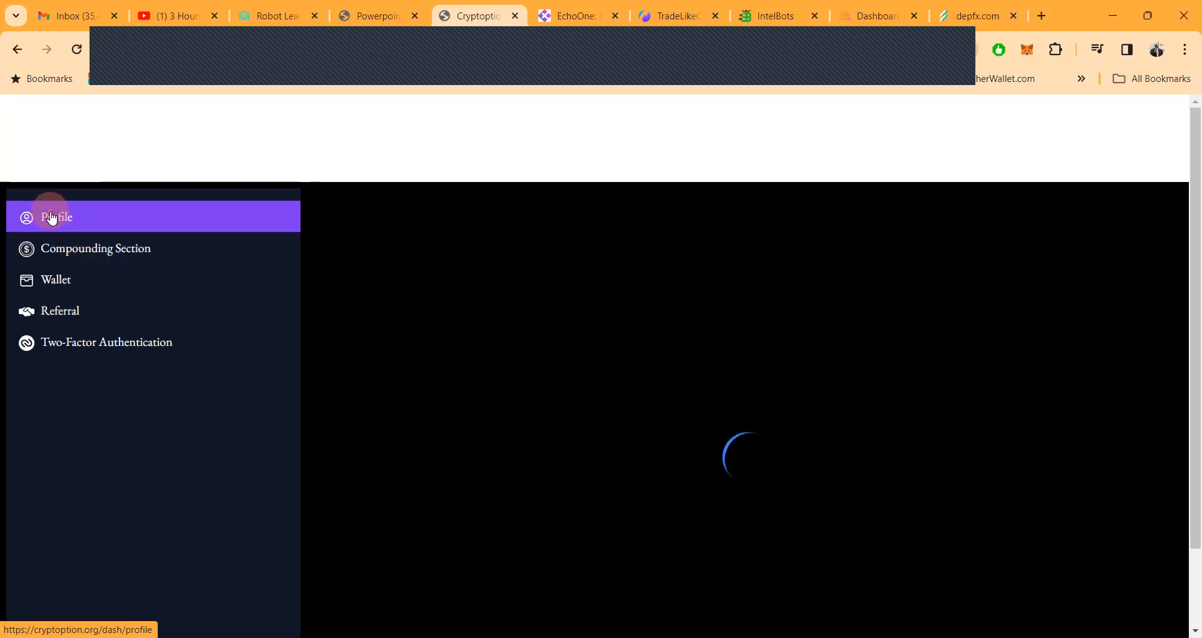